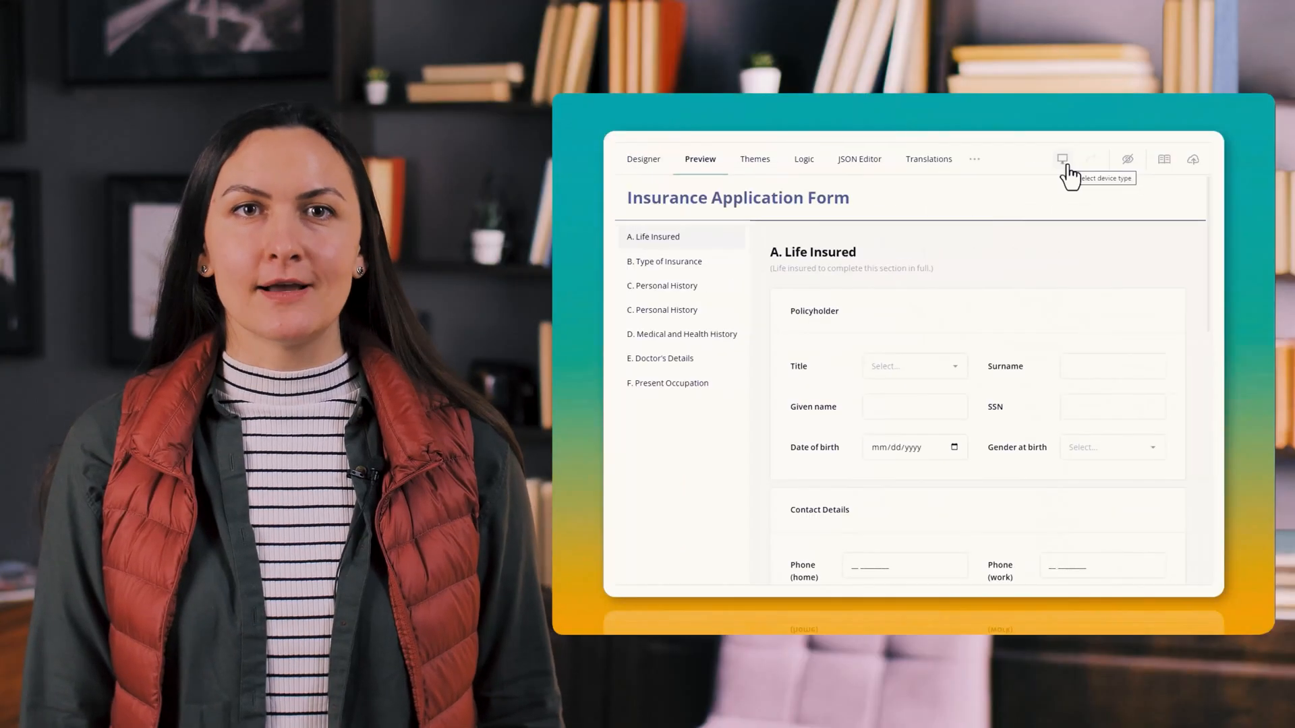
- Preview the Insurance Application Form on a phone-sized device
click(1091, 159)
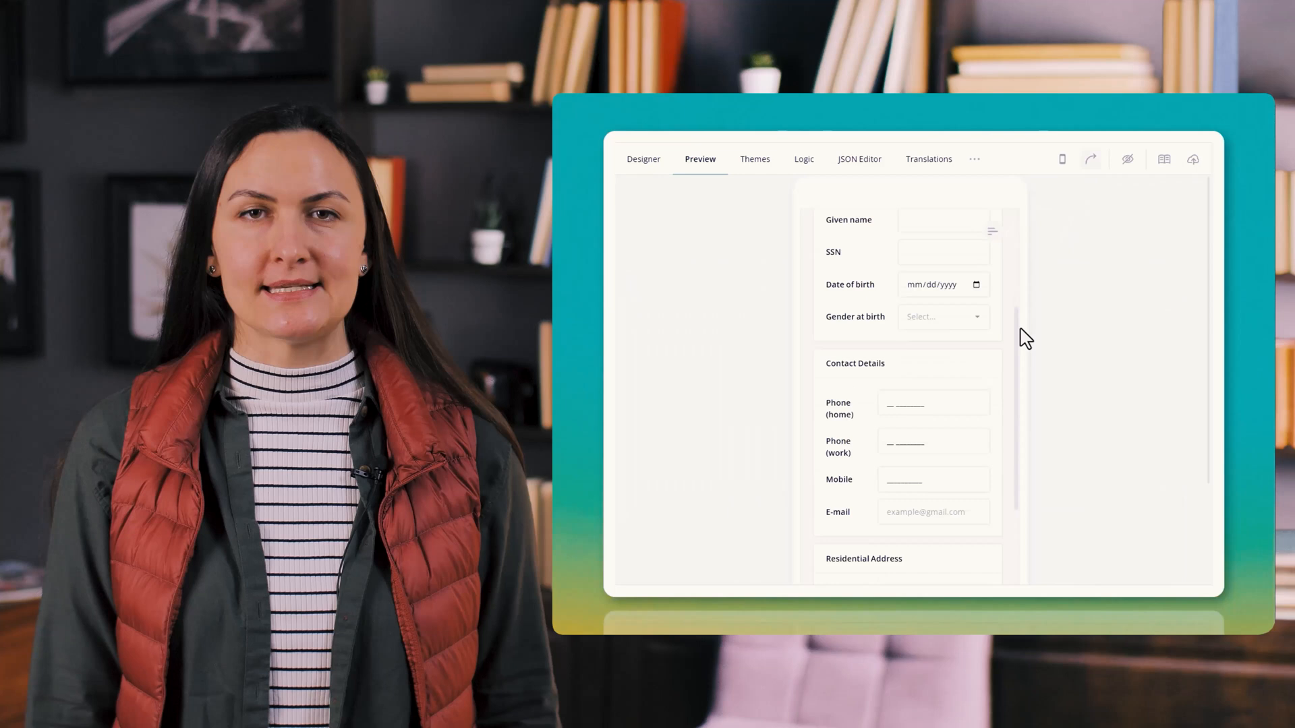
scroll(down, 3)
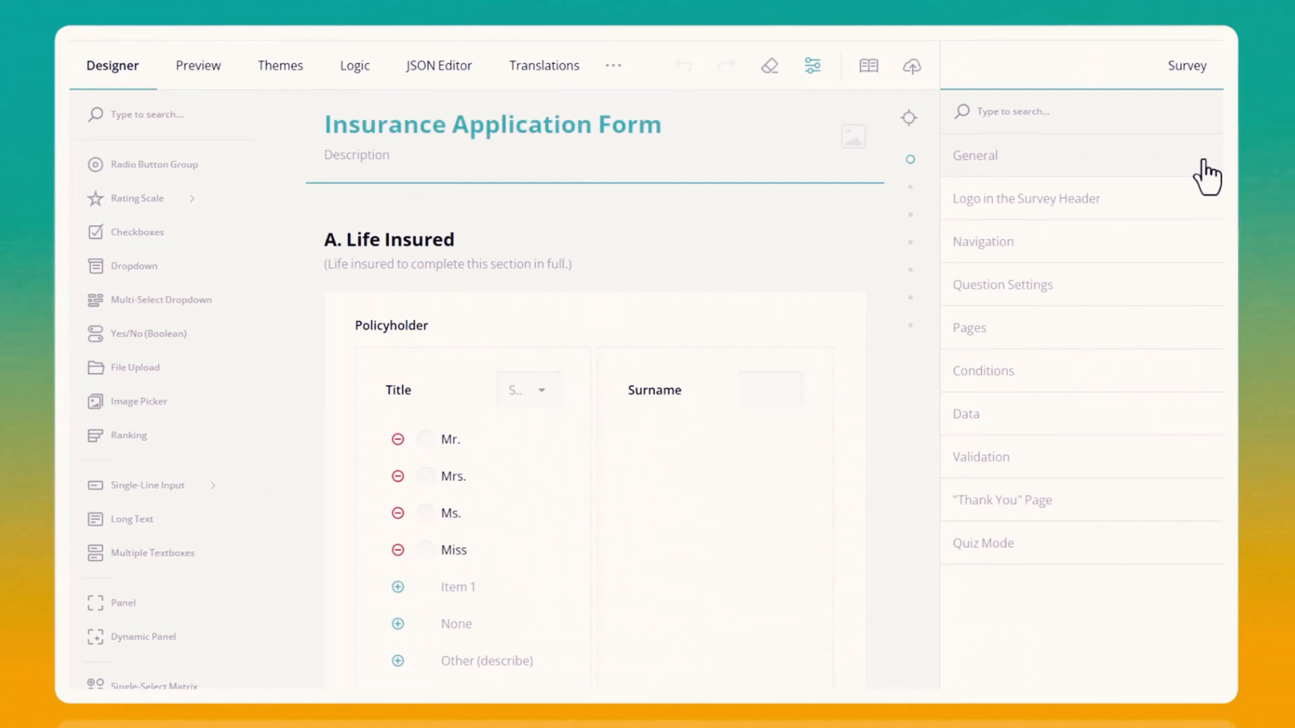
- Expand the General category in the Designer's survey property grid
click(975, 155)
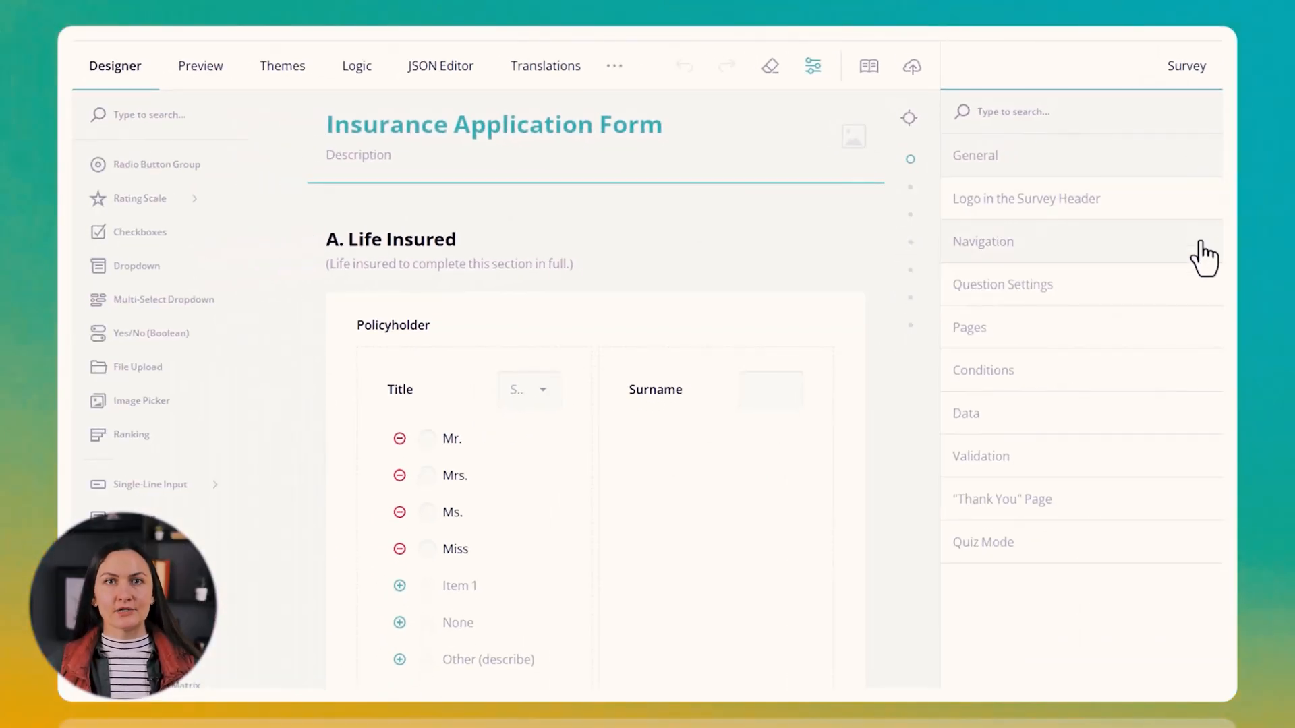
click(1026, 198)
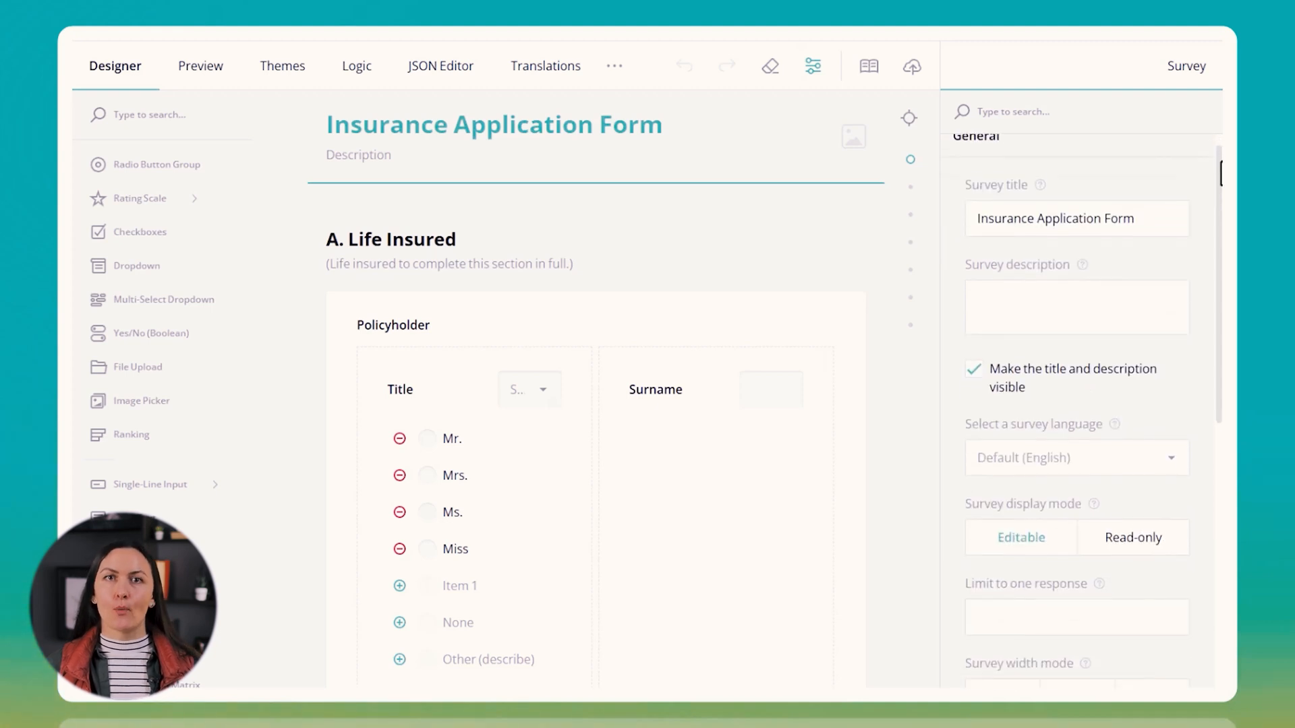
scroll(down, 3)
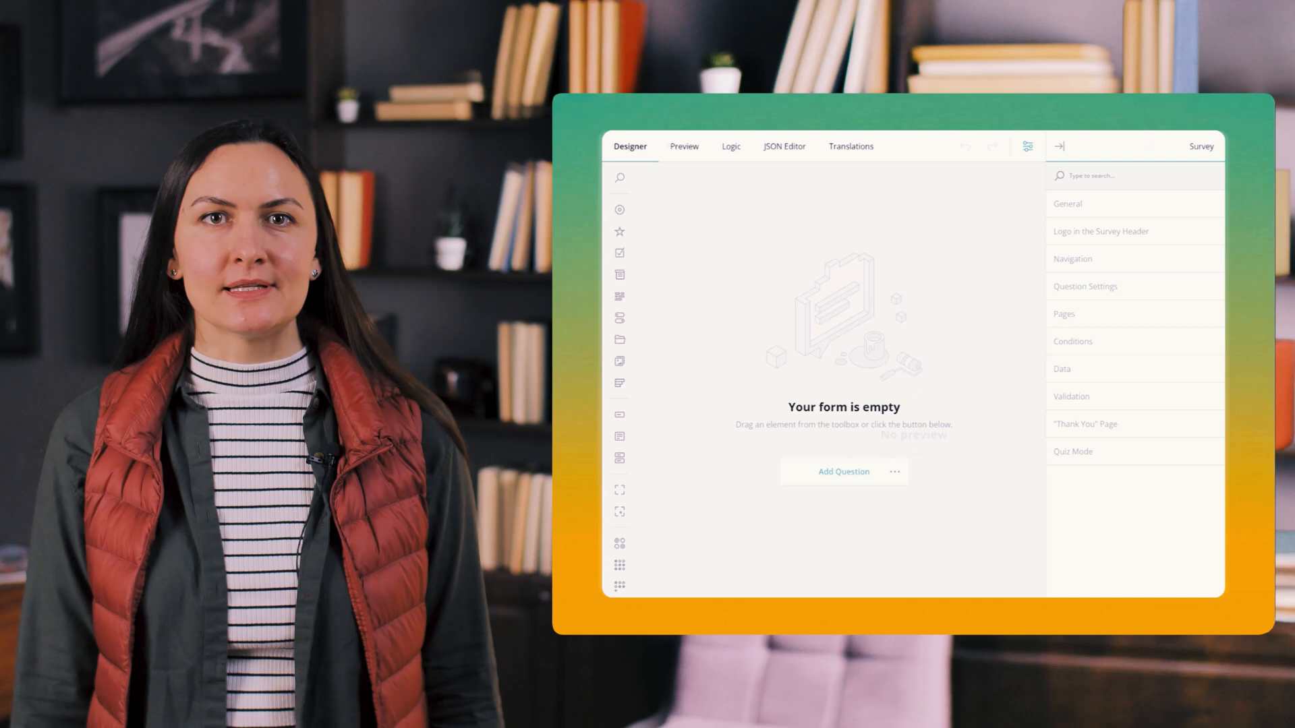
- View the empty survey in Preview, then check the Logic tab for rules
click(681, 146)
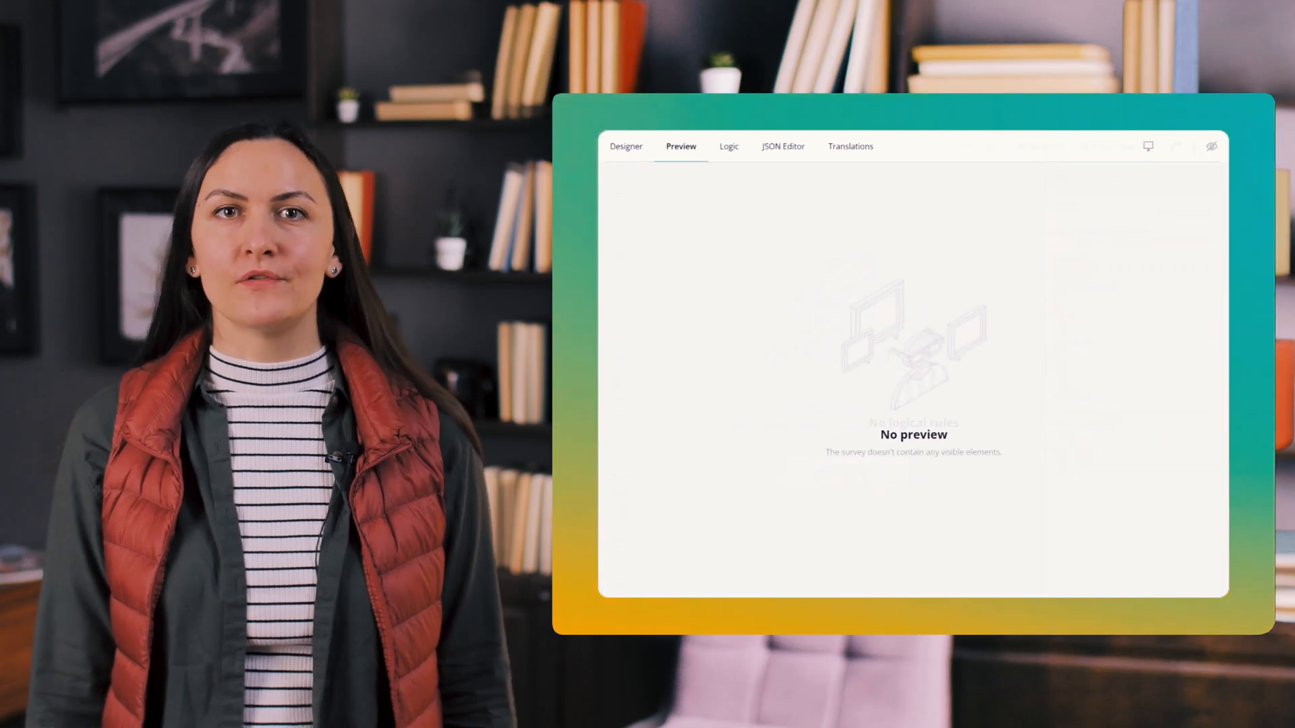
click(728, 146)
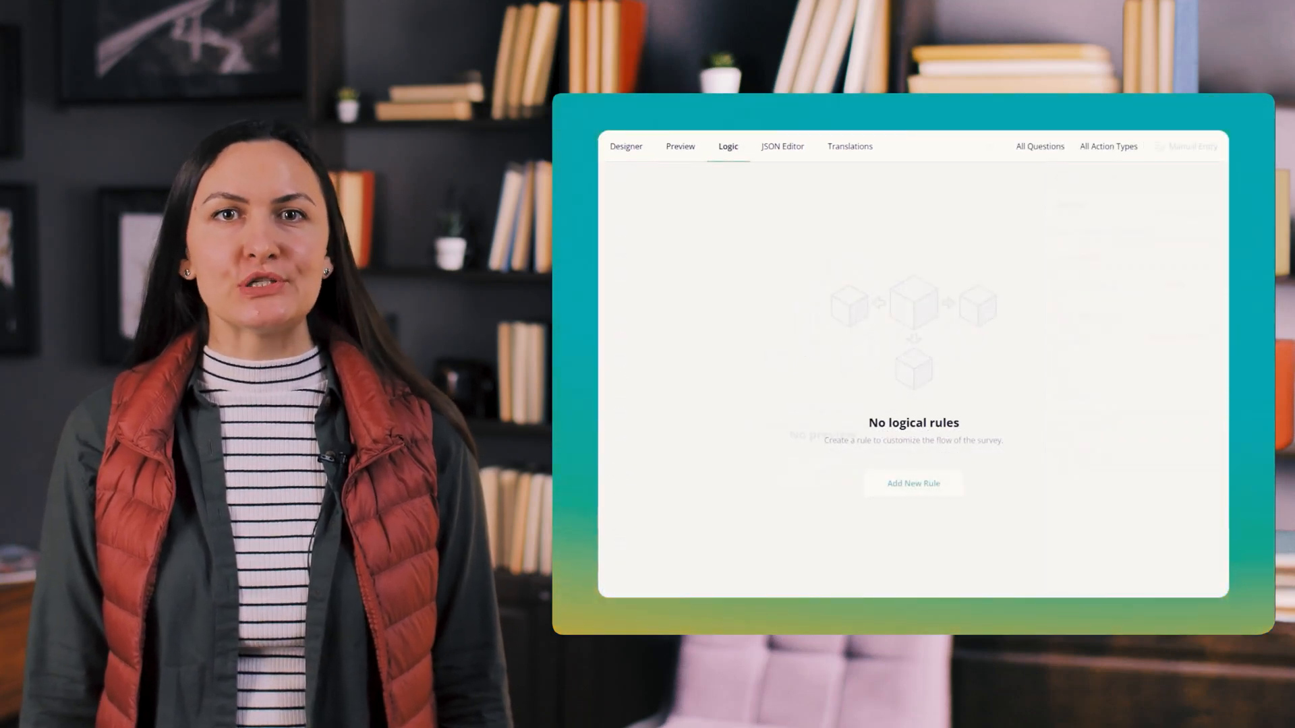
click(732, 146)
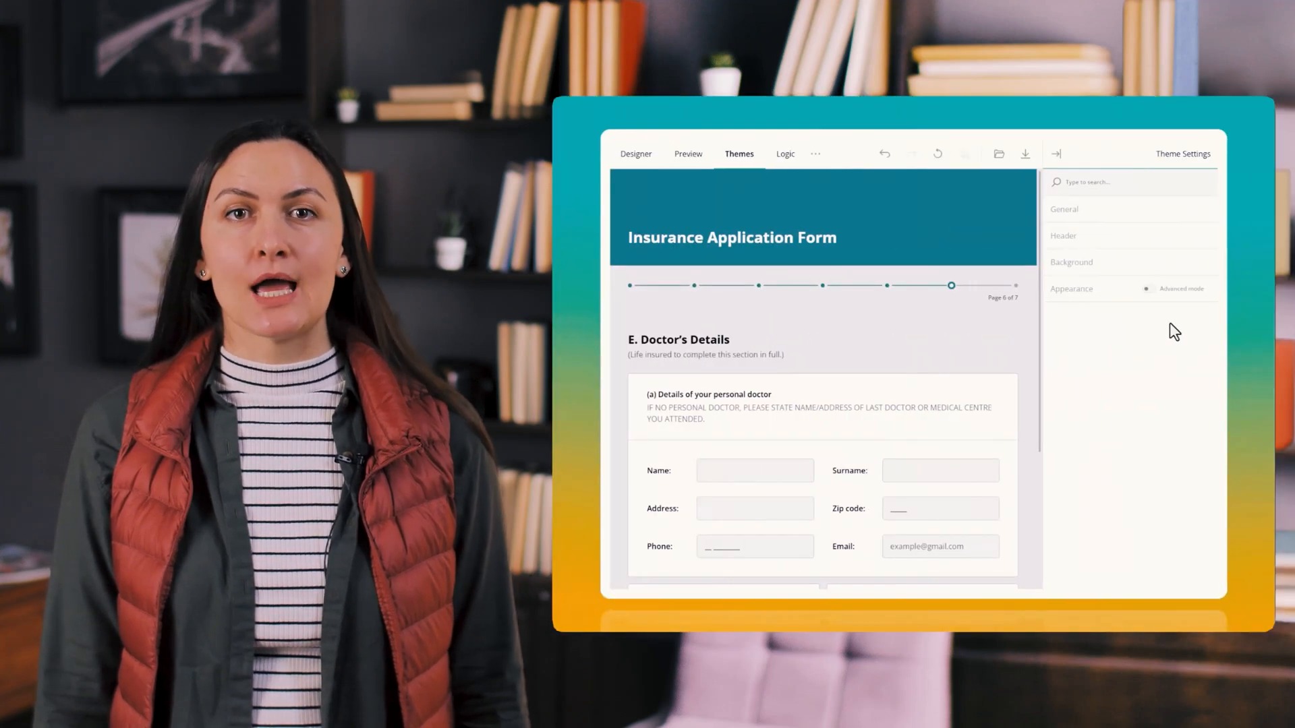
- Expand Theme Settings Appearance, enable Advanced mode, and scroll through its options
click(1071, 288)
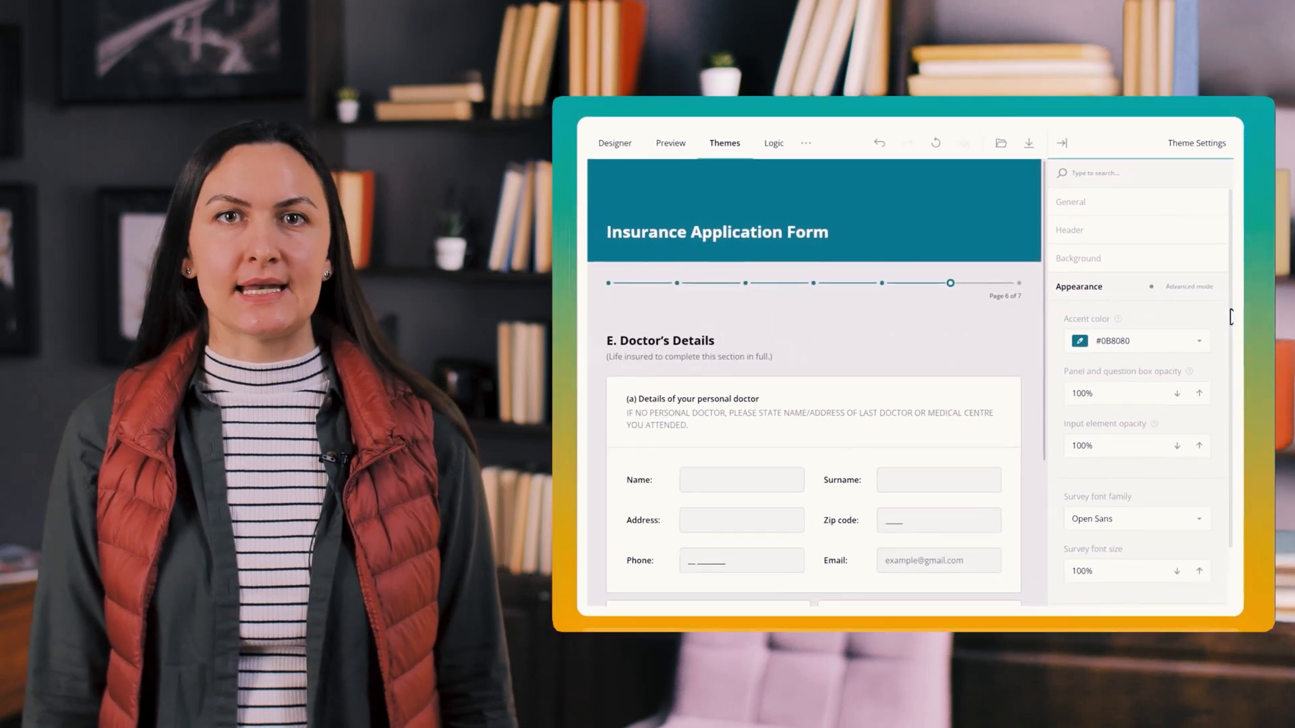
scroll(down, 3)
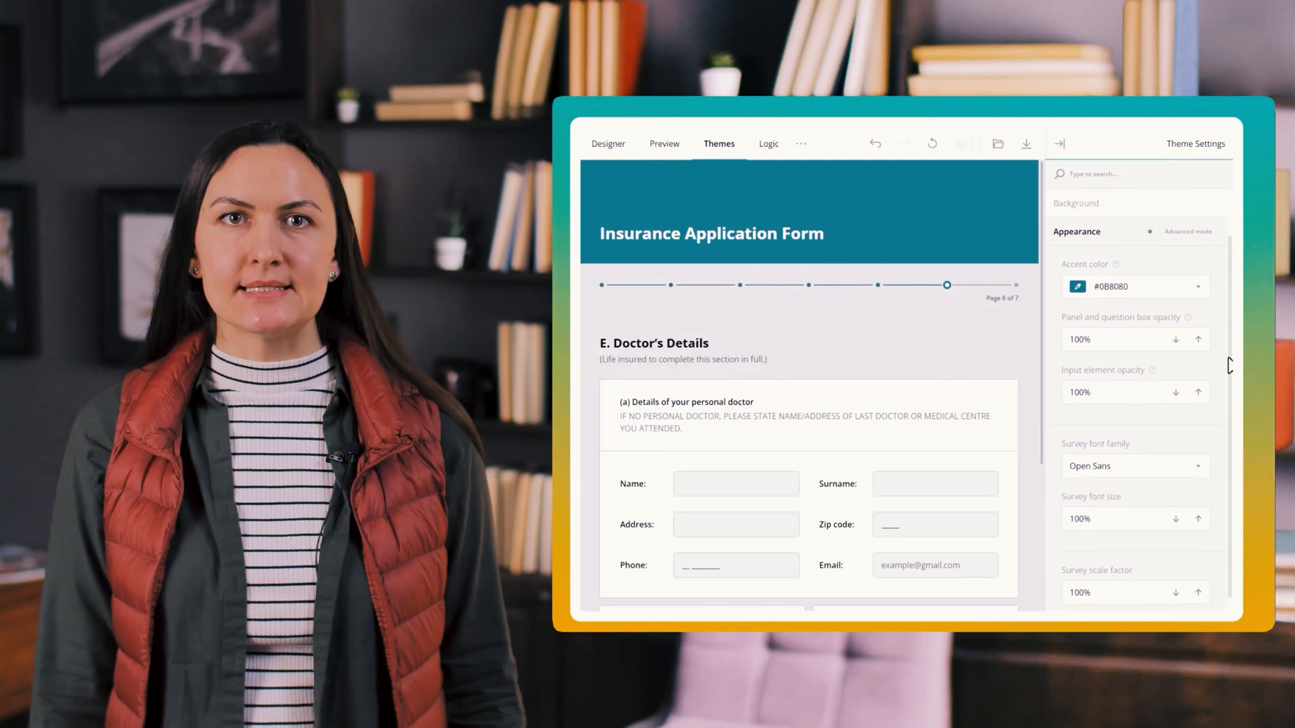
click(1135, 231)
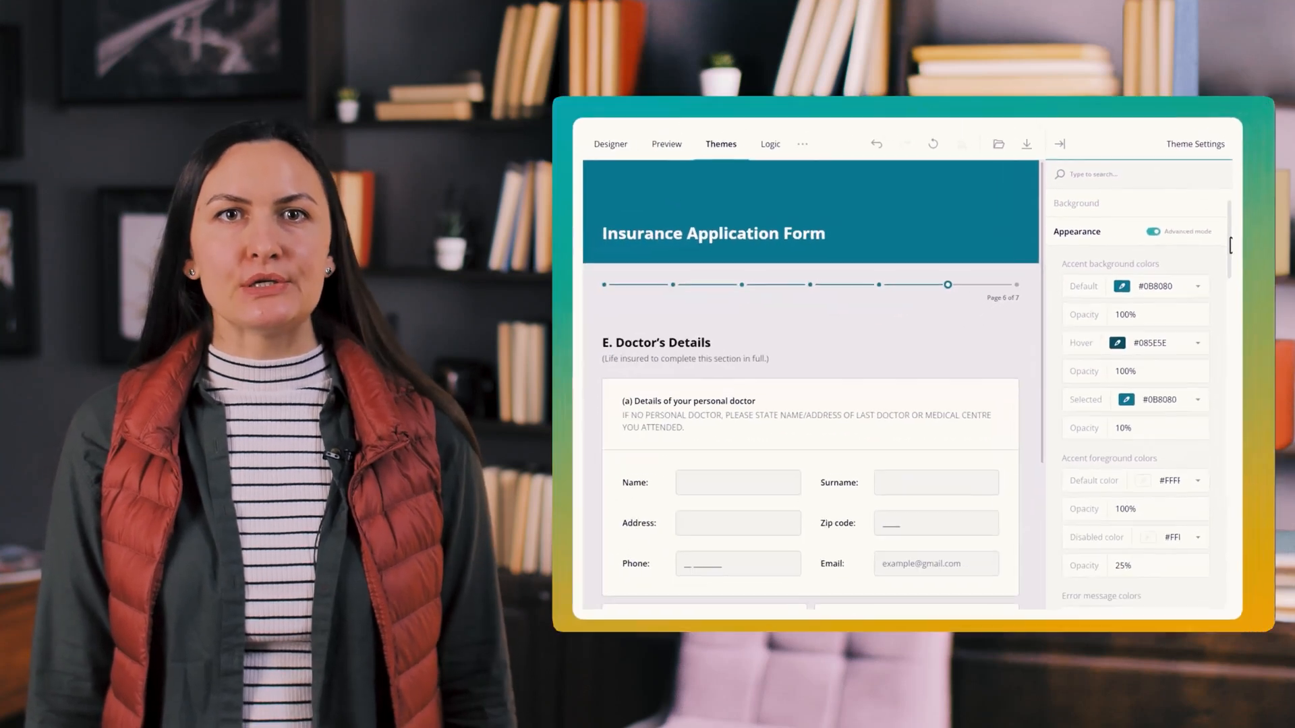
scroll(up, 3)
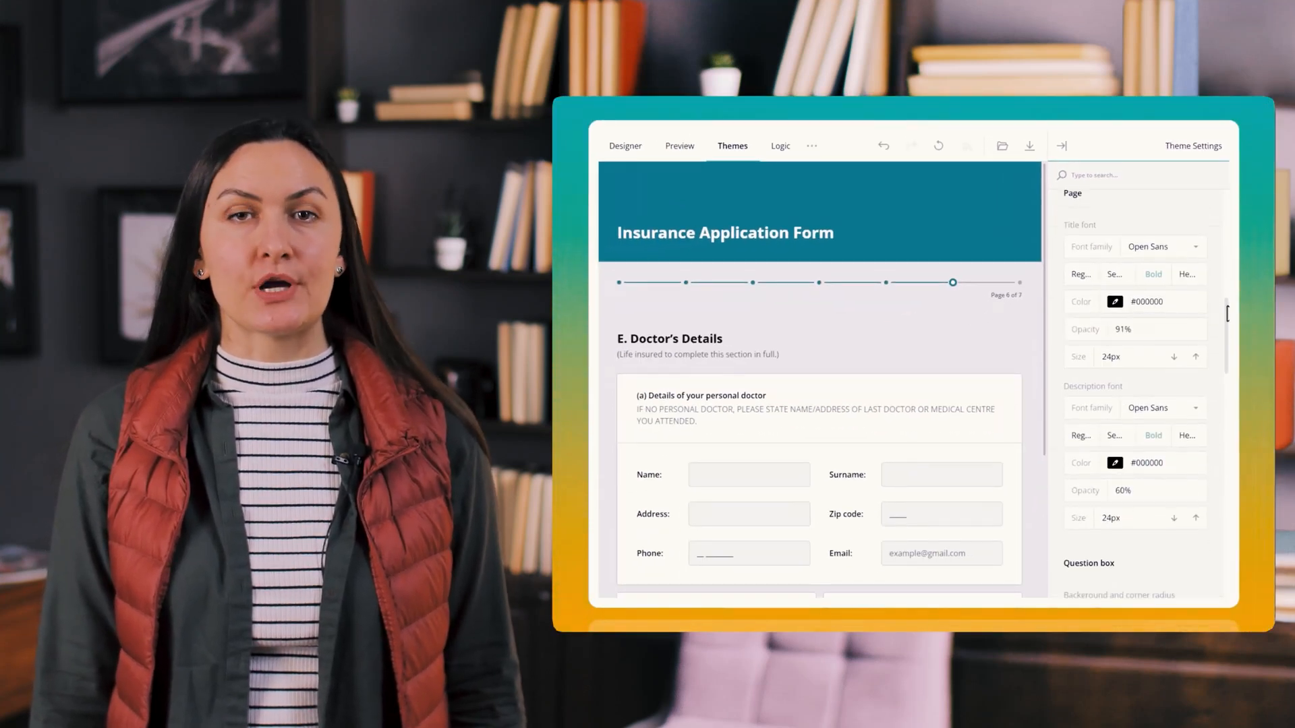
scroll(down, 3)
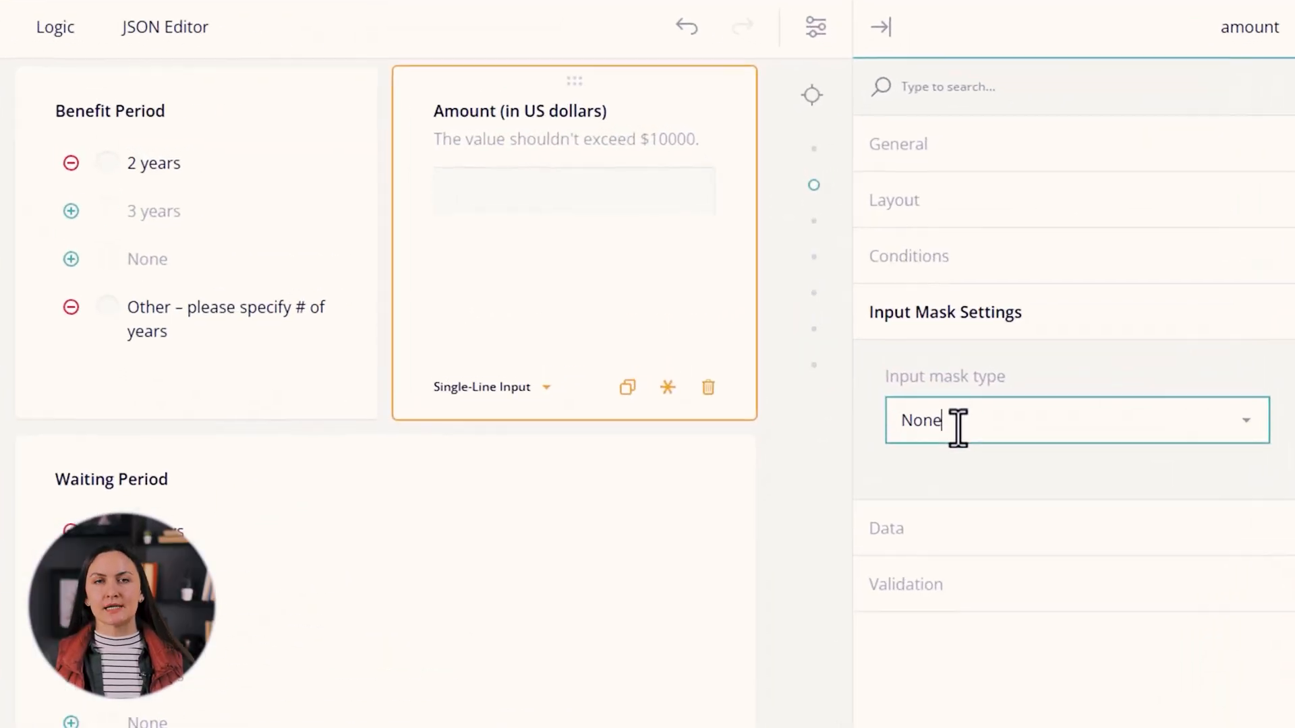
- Give Amount a Currency mask ($ prefix, USD suffix, max 10000) and preview it
click(1074, 420)
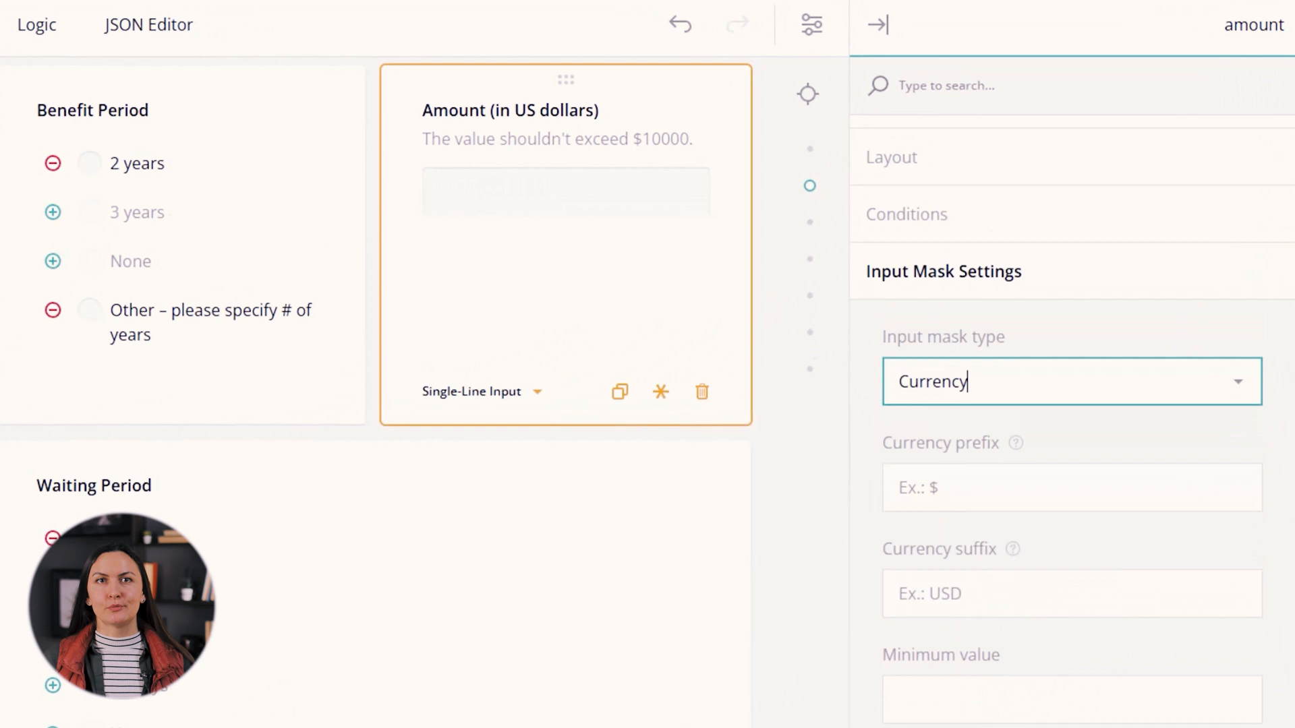
text($)
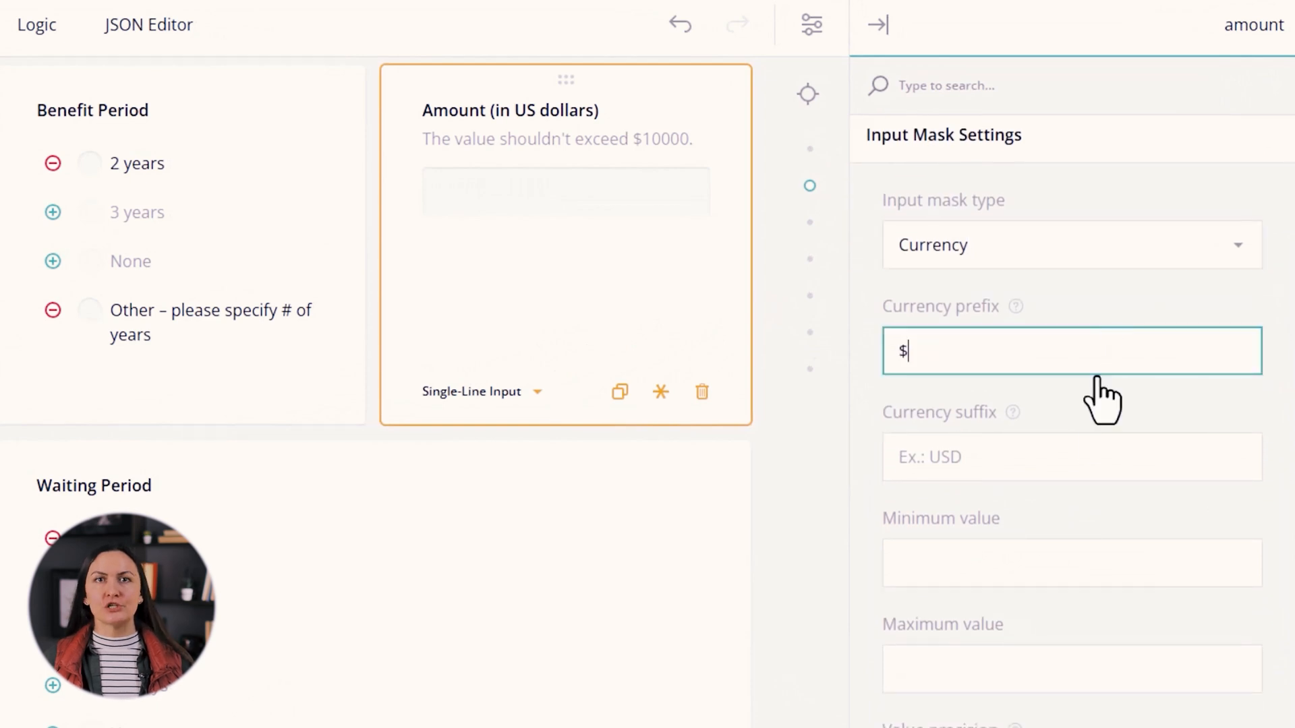
text(USD)
click(1073, 670)
text(10000)
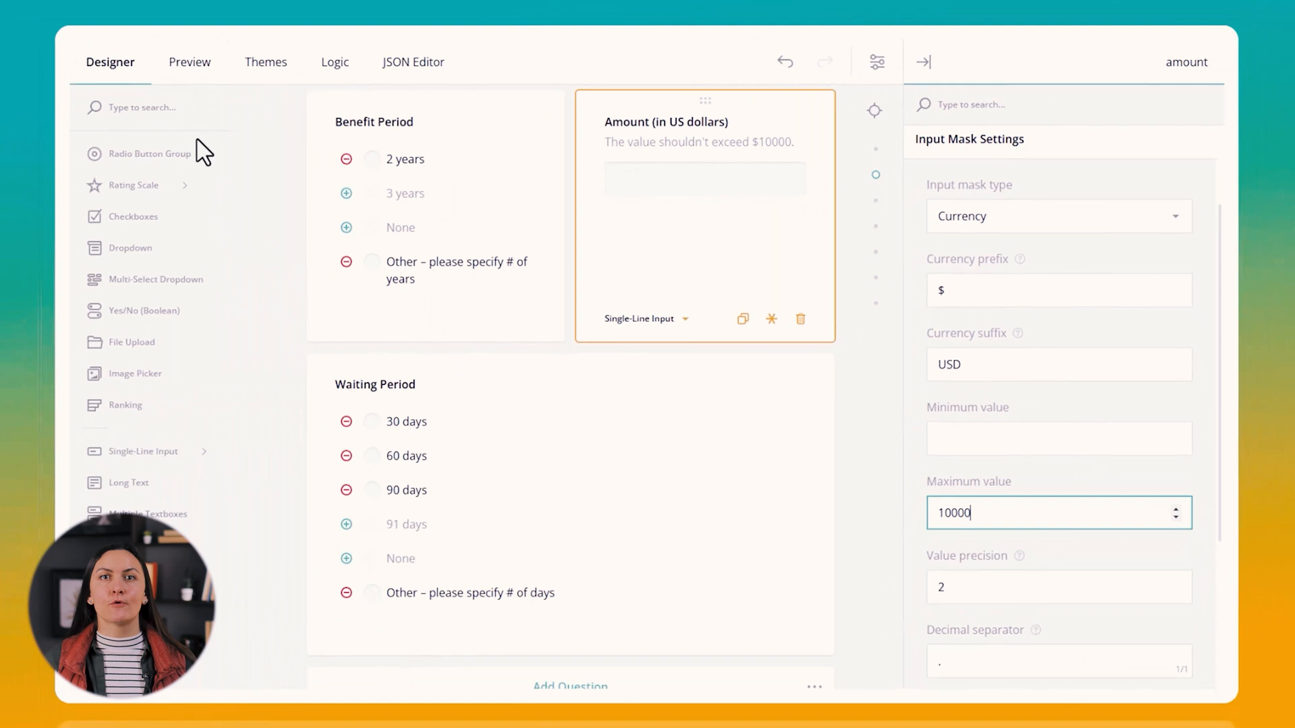
click(189, 62)
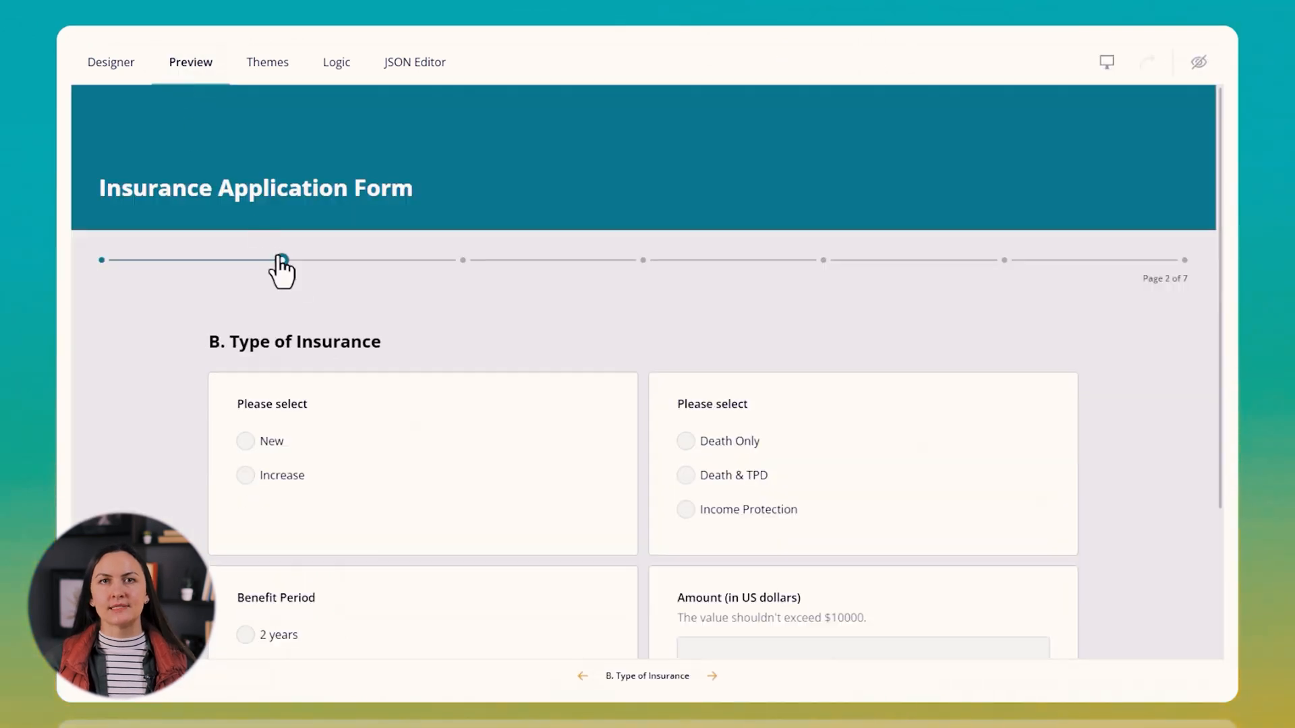
scroll(down, 3)
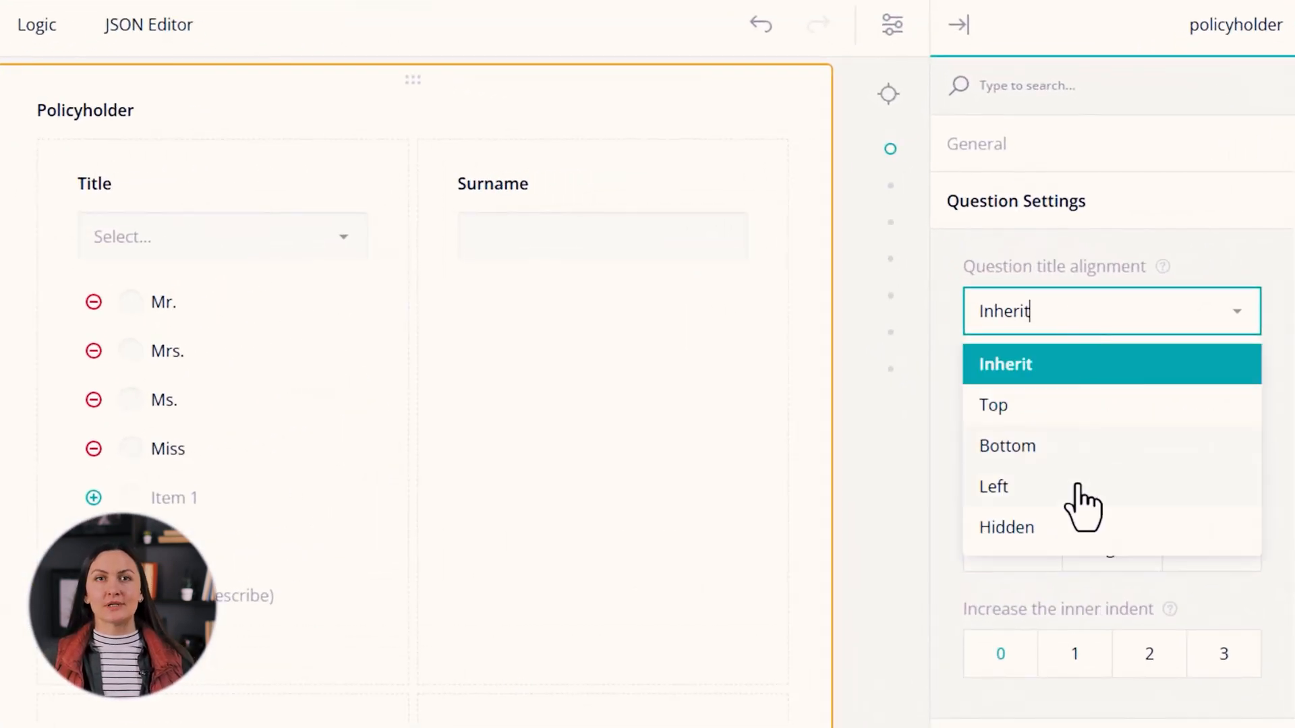
- Set the Policyholder panel's question title width to 80px, checking it in Preview
click(190, 62)
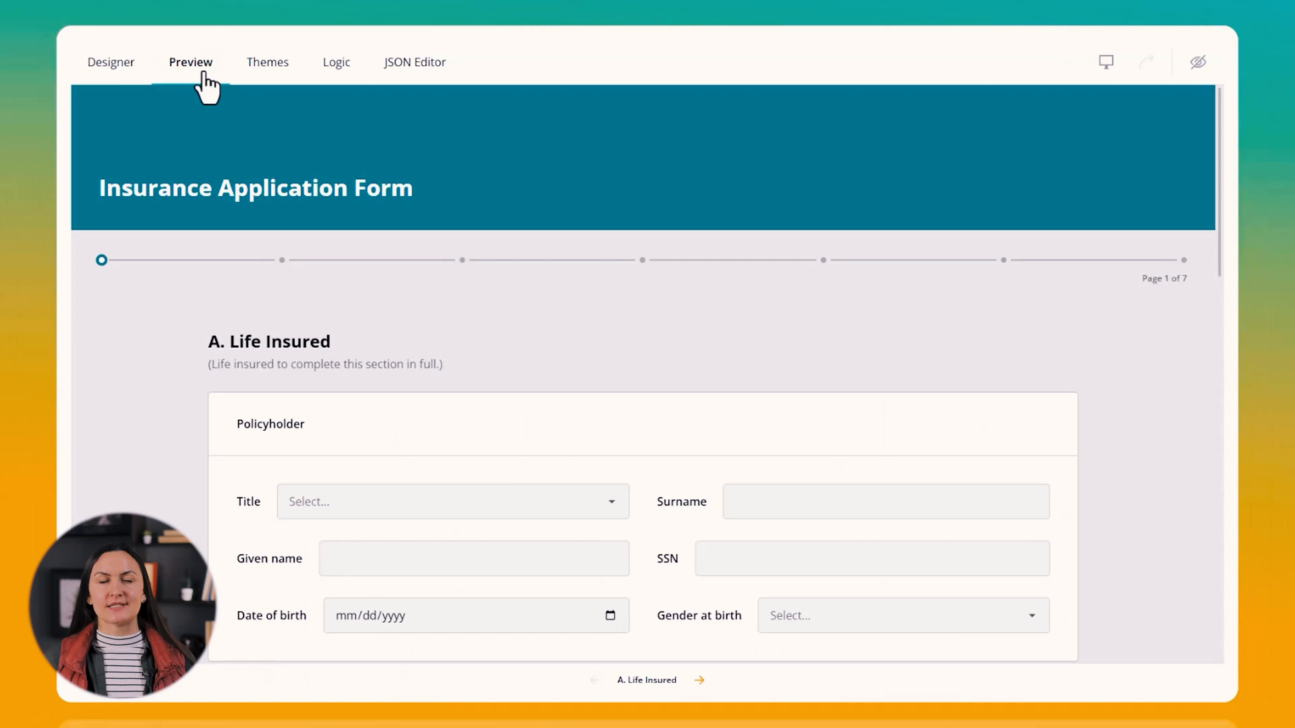
mouse_move(88, 74)
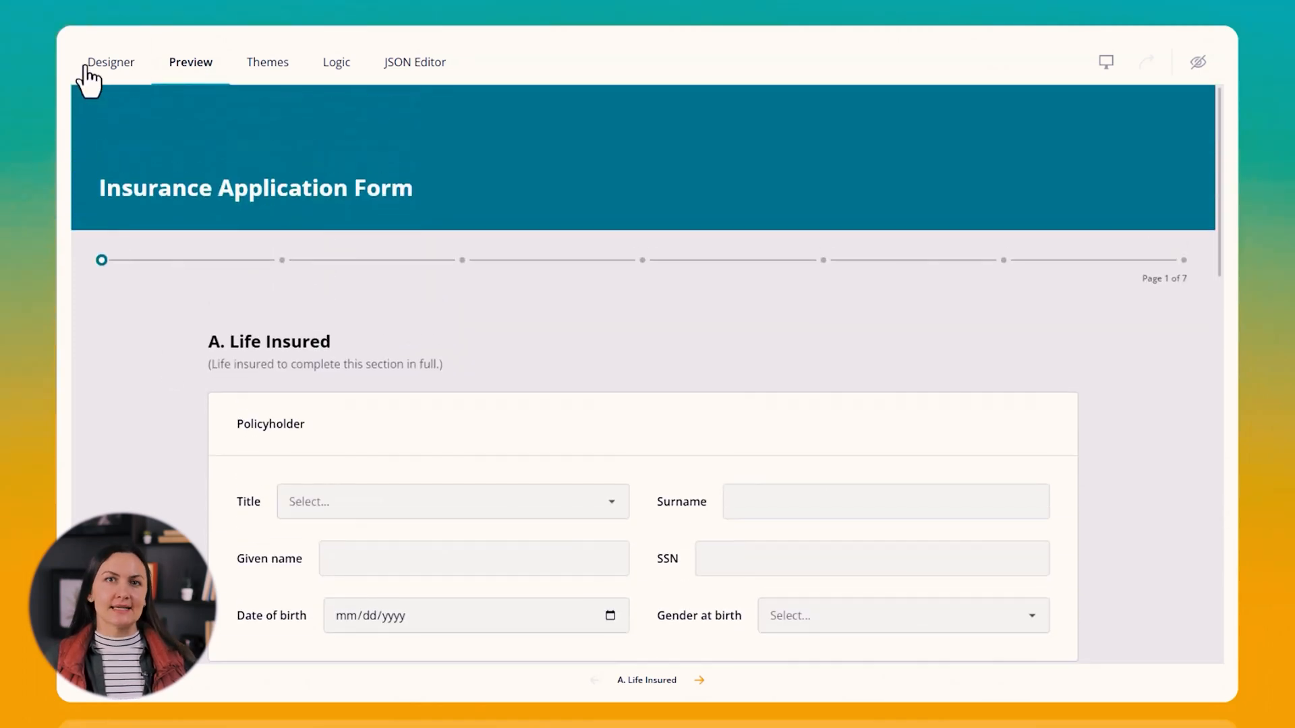
click(111, 62)
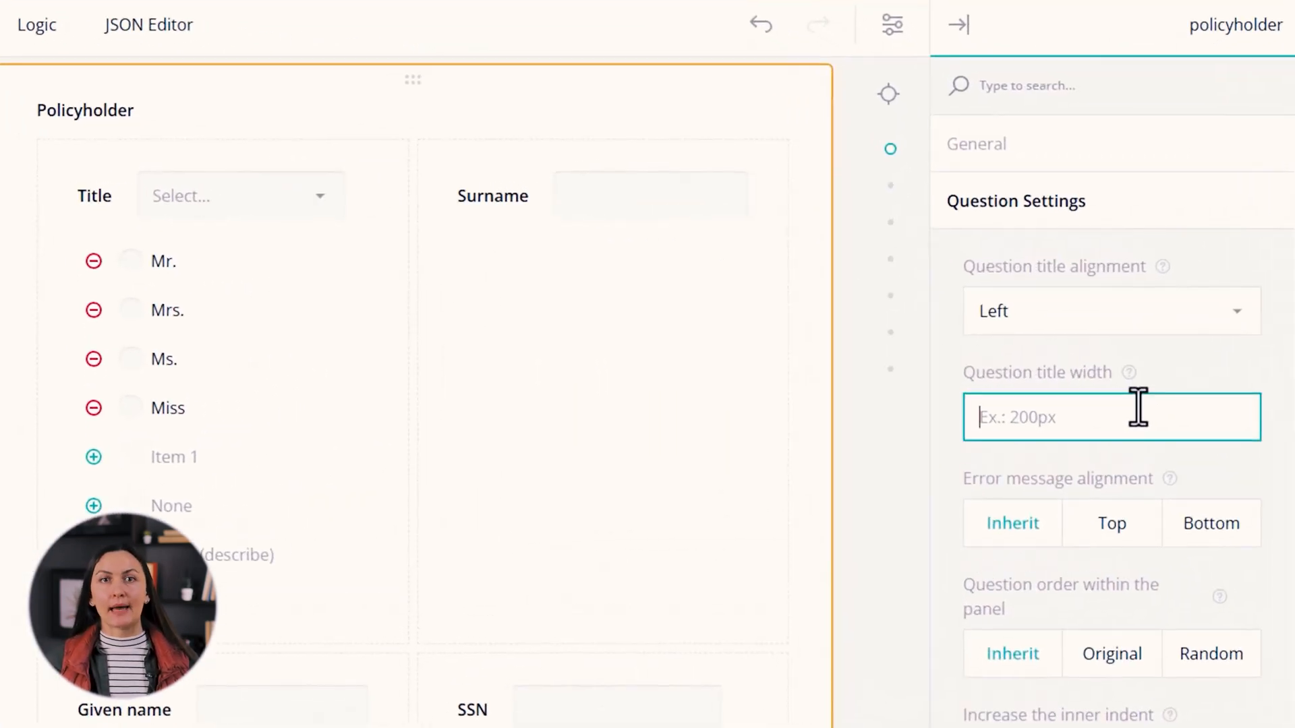
text(80px)
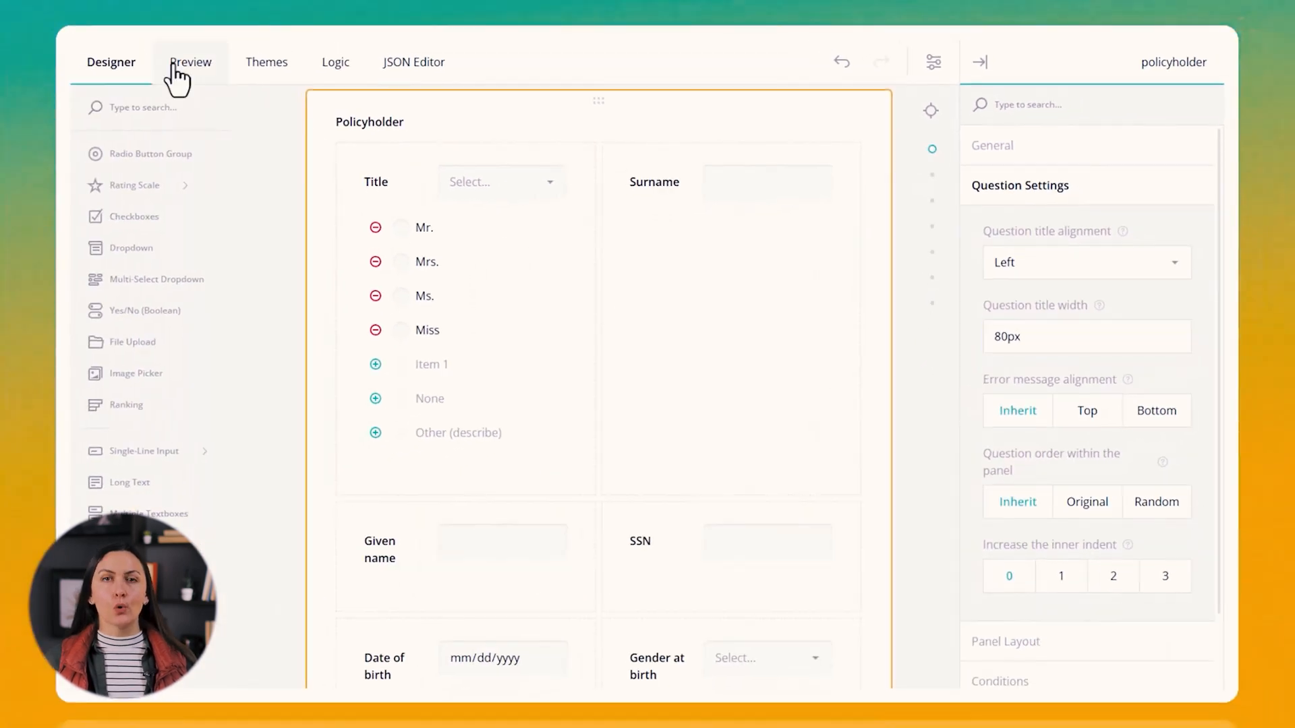
click(189, 62)
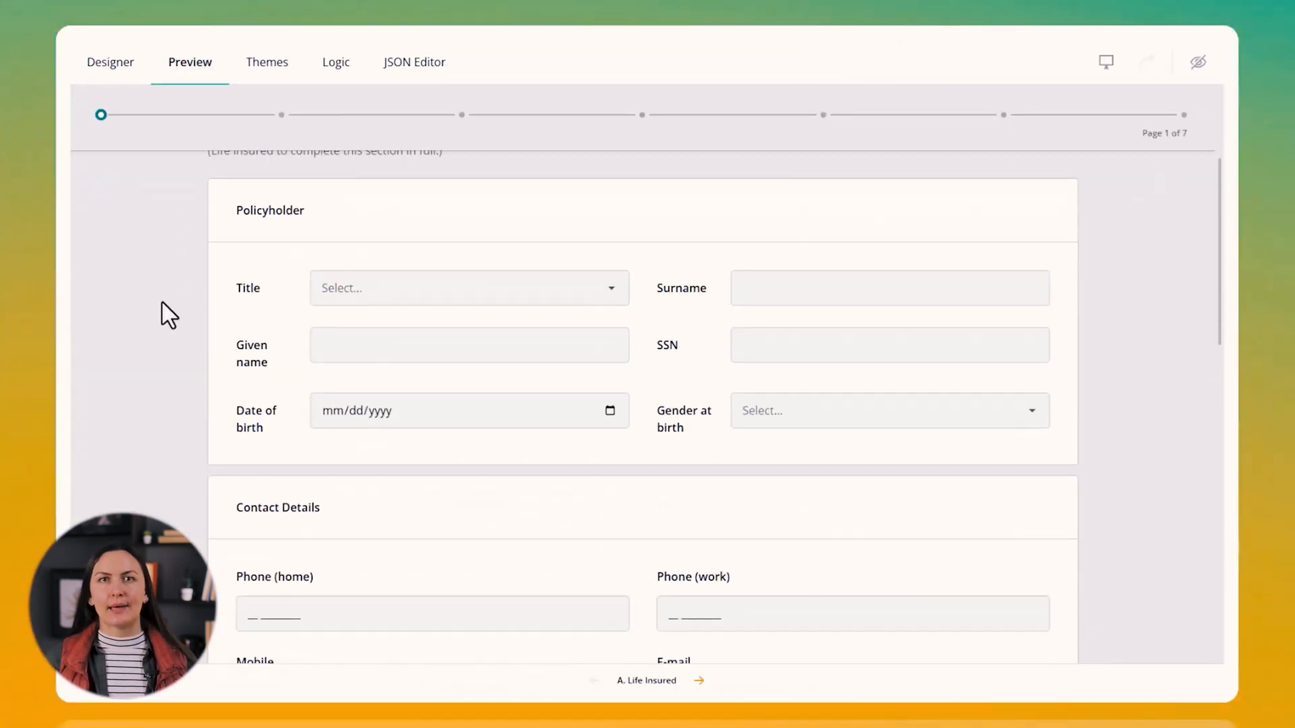
click(110, 62)
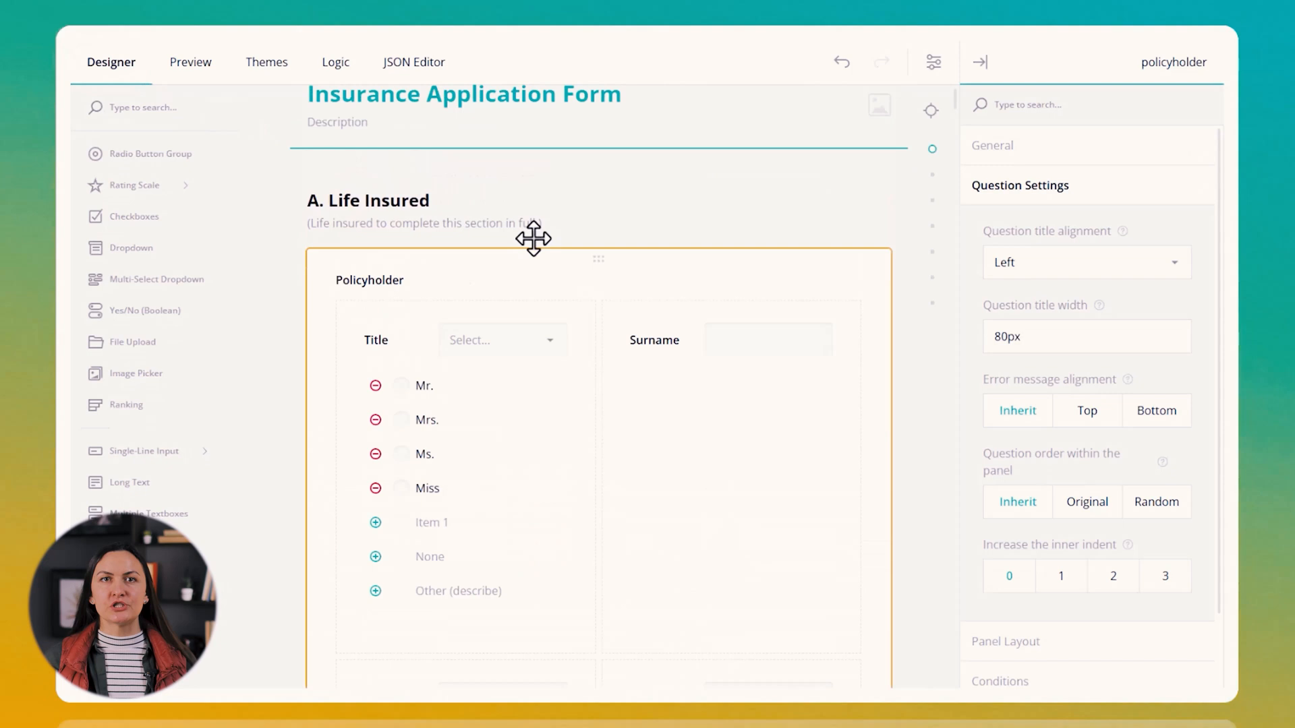
- Left-align question titles on the Life Insured page and preview the layout
click(1086, 261)
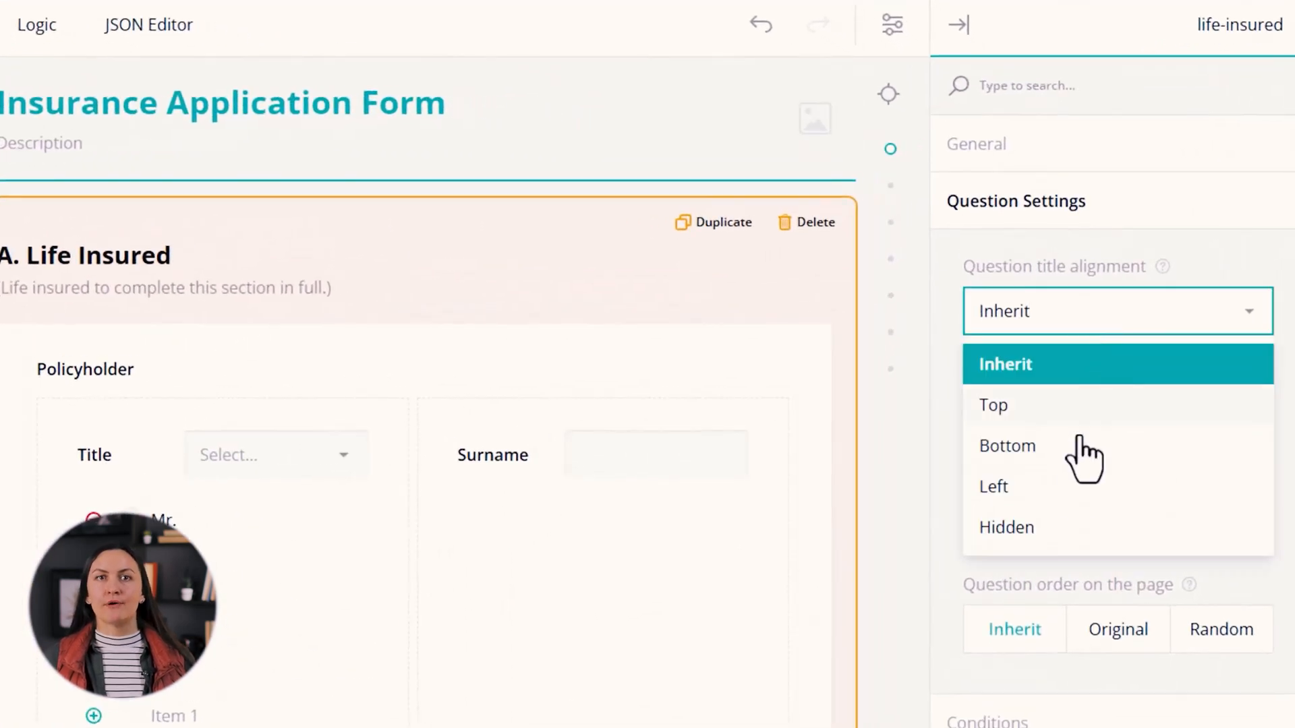
click(993, 486)
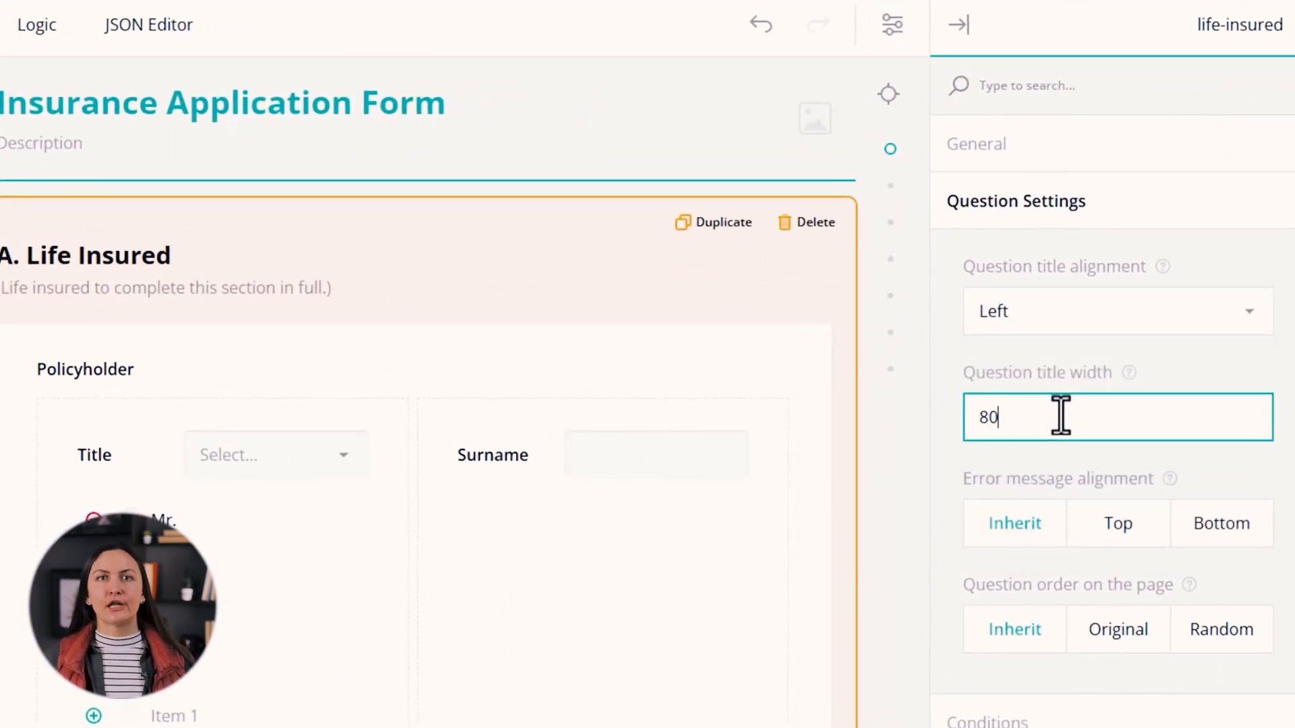
click(190, 62)
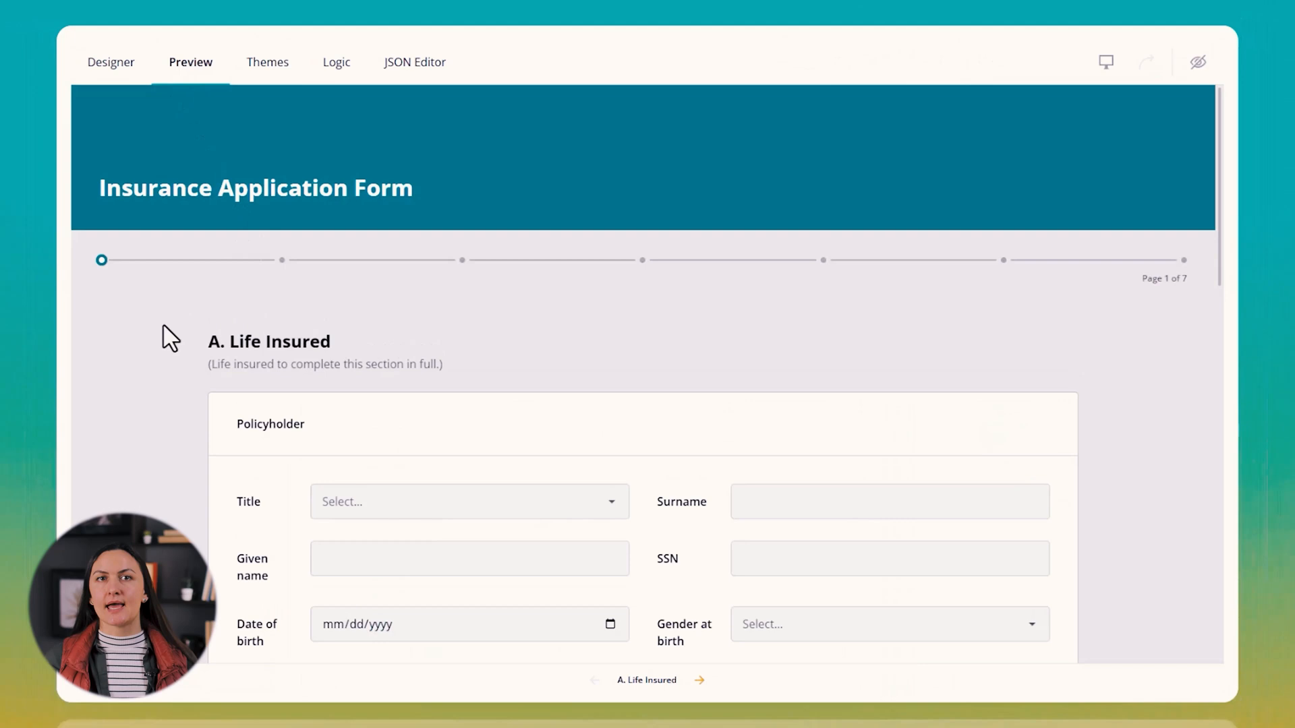
scroll(down, 3)
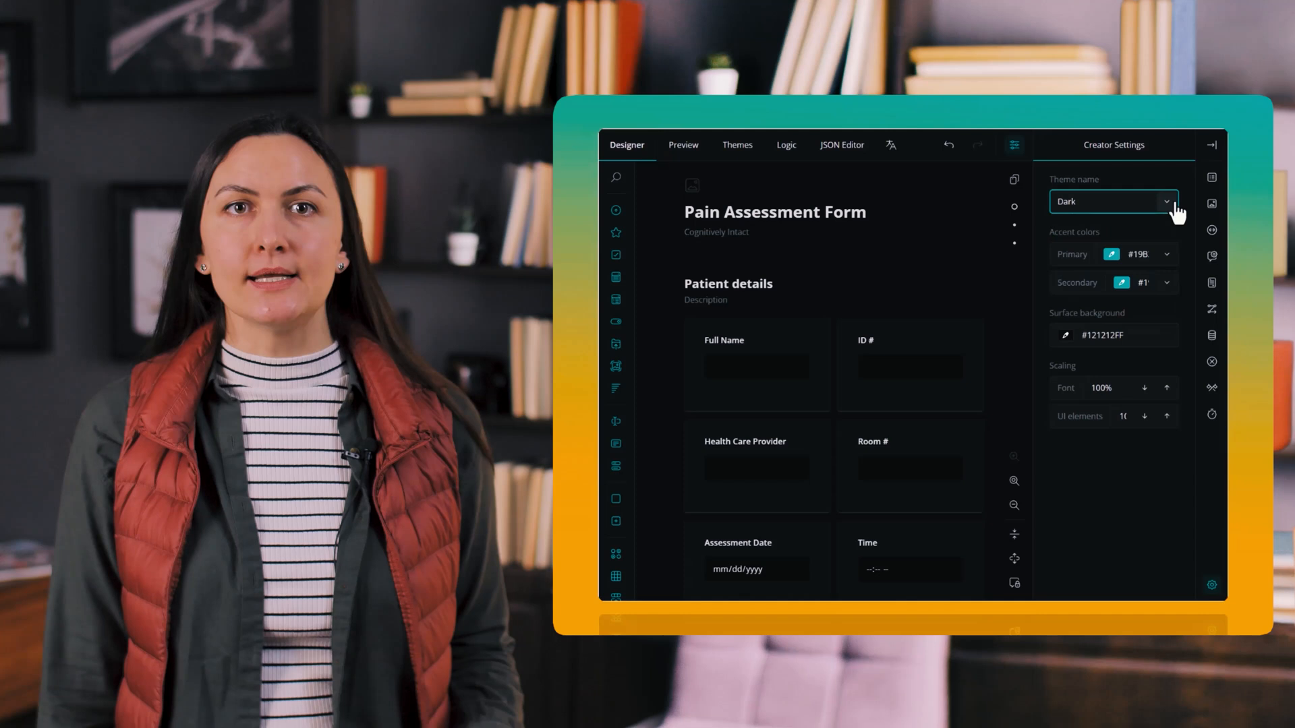
- Switch the creator theme to Contrast with a Blue secondary accent colour
click(1114, 202)
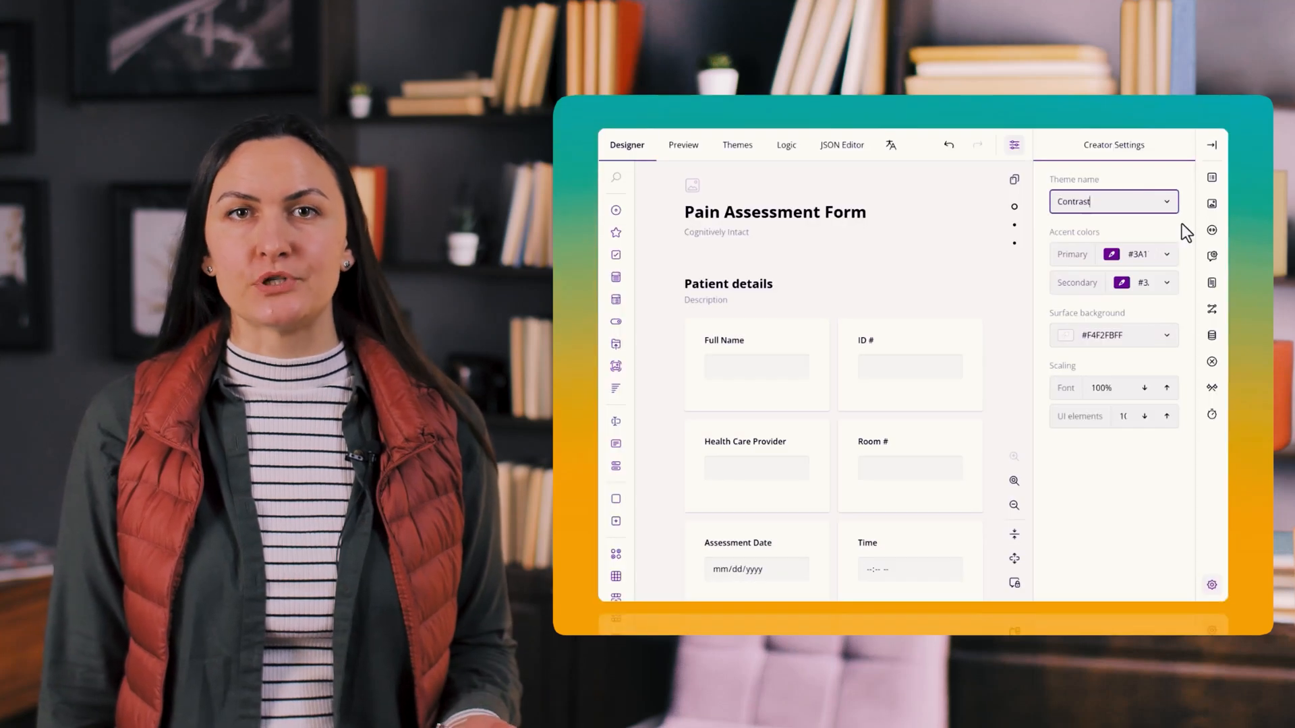
click(1165, 253)
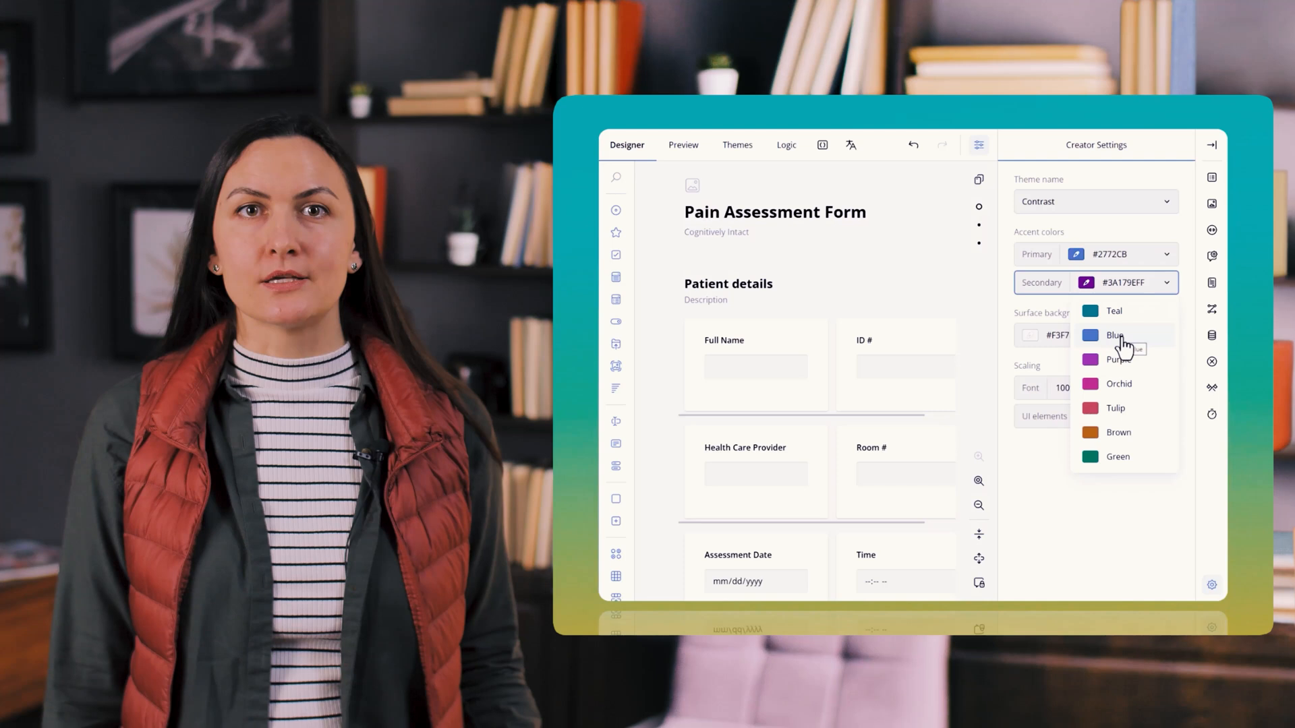
click(1074, 253)
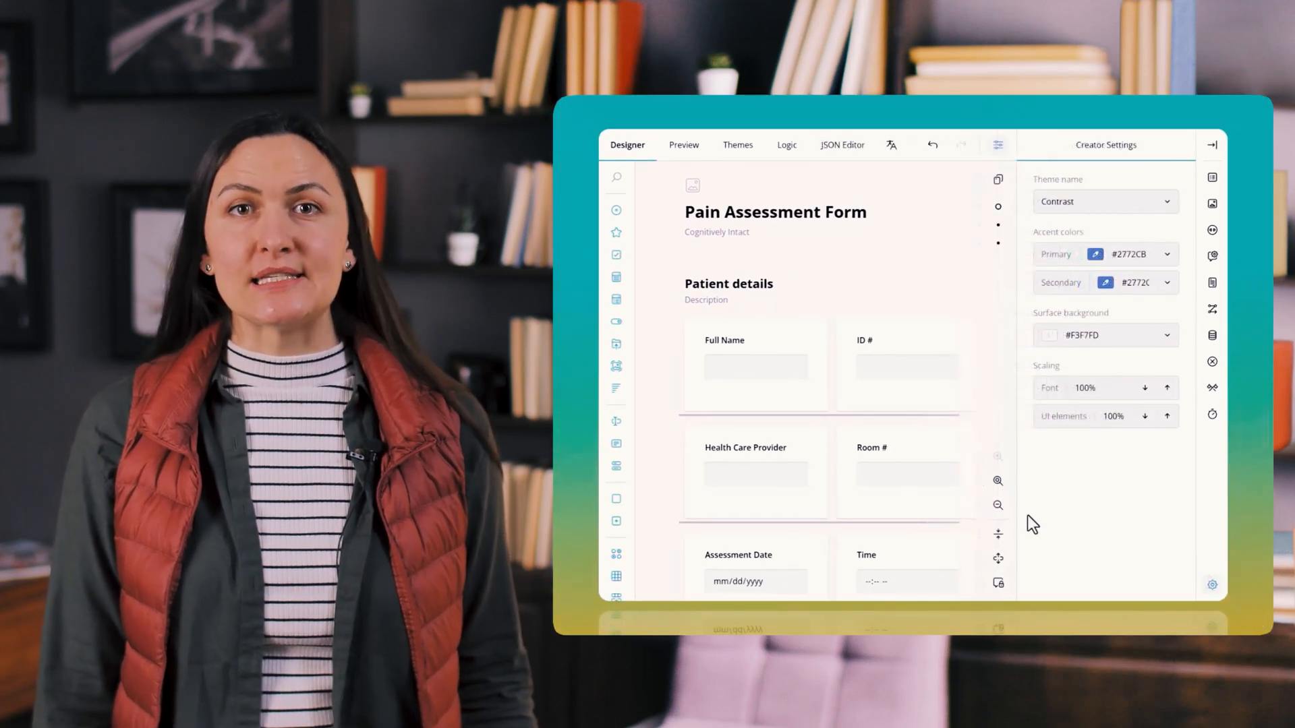
click(997, 505)
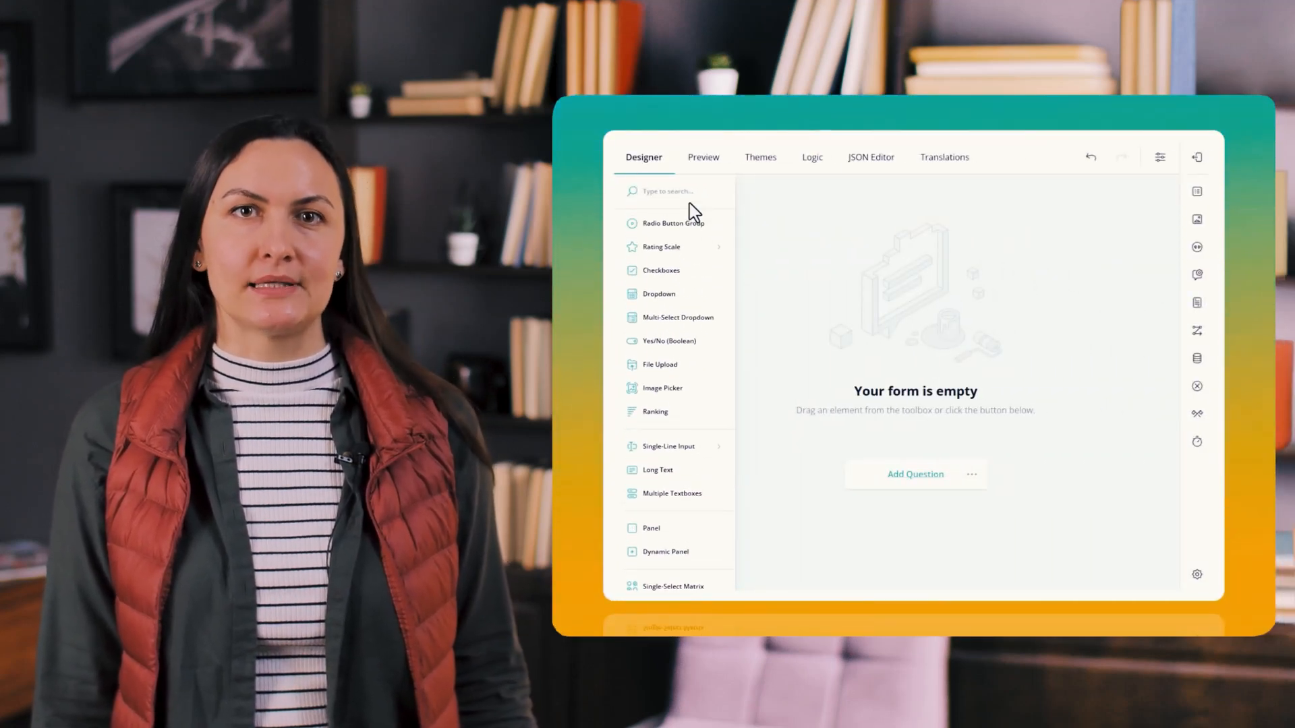
- Add a Radio Button Group and a Rating Scale titled 'On a scale of 1-7, how would you rate your experience?'
text(rad)
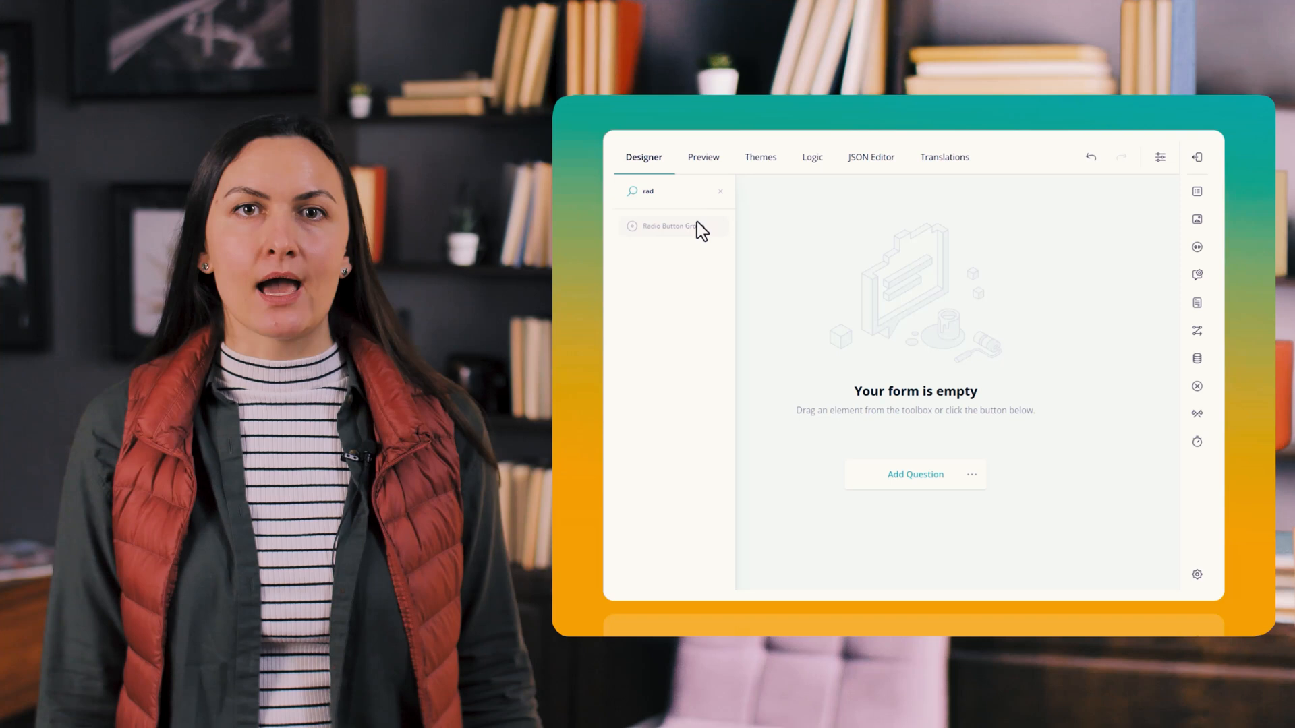
click(669, 227)
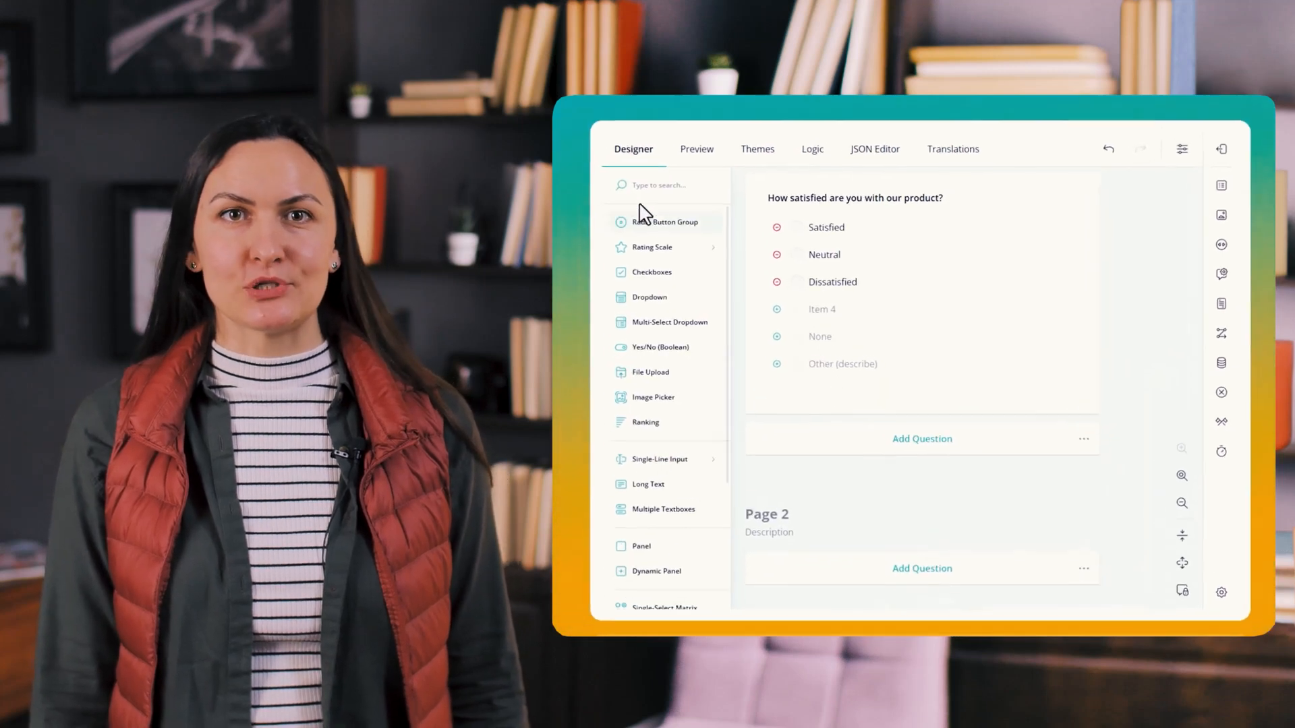
click(653, 247)
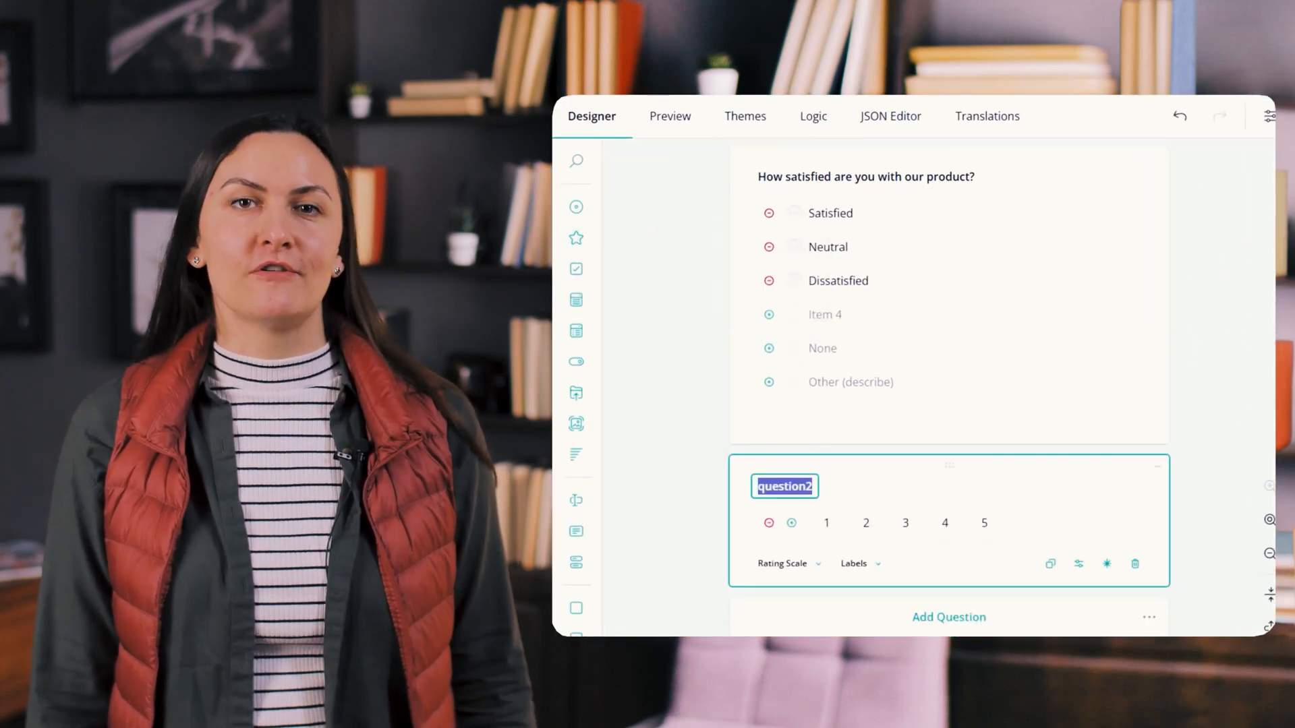
text(On a scale of 1-7)
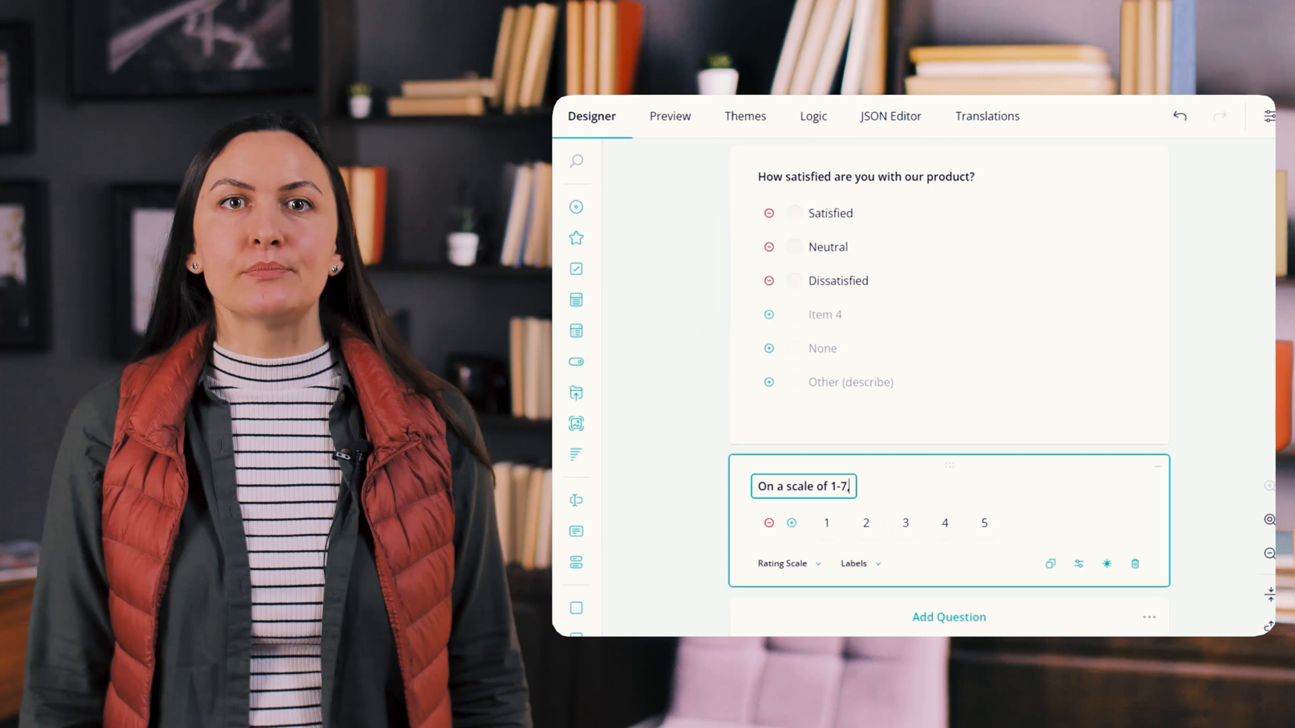
text(, how would you rate your experience?)
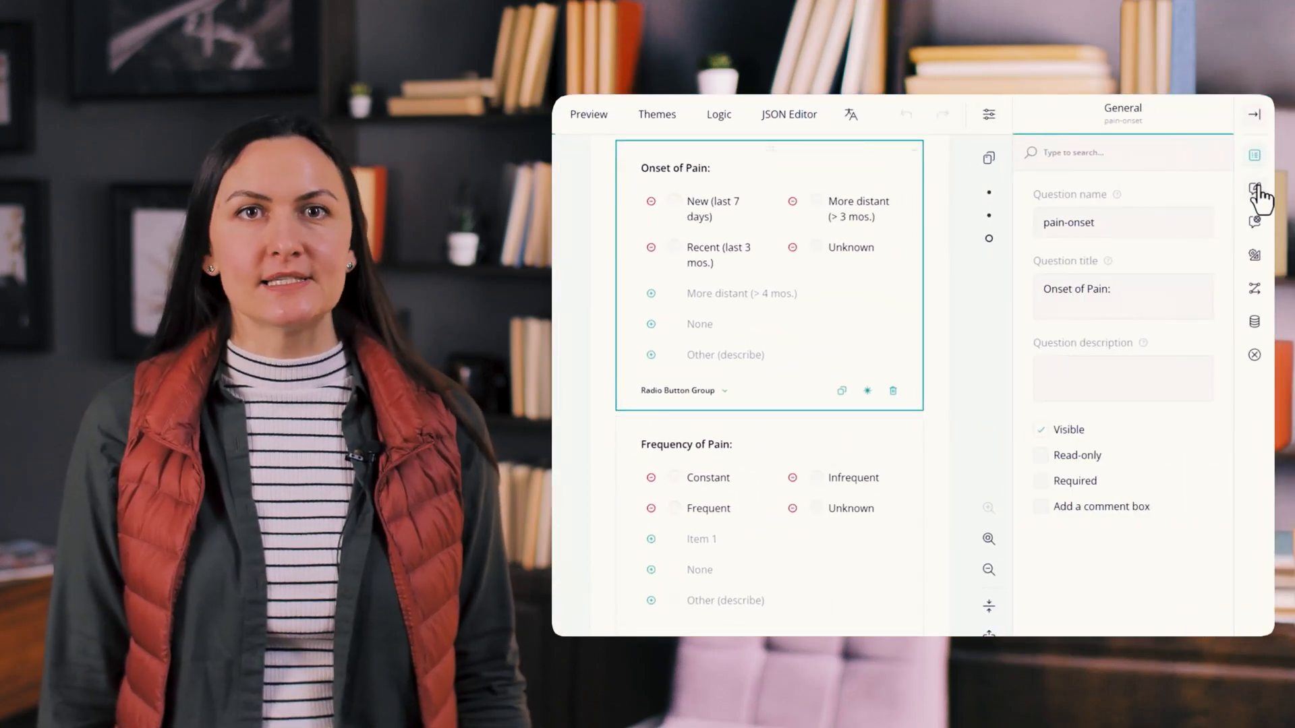
- Browse Choice Options, Web Service, Conditions and Data categories, then search navigator for 'wha'
click(1253, 189)
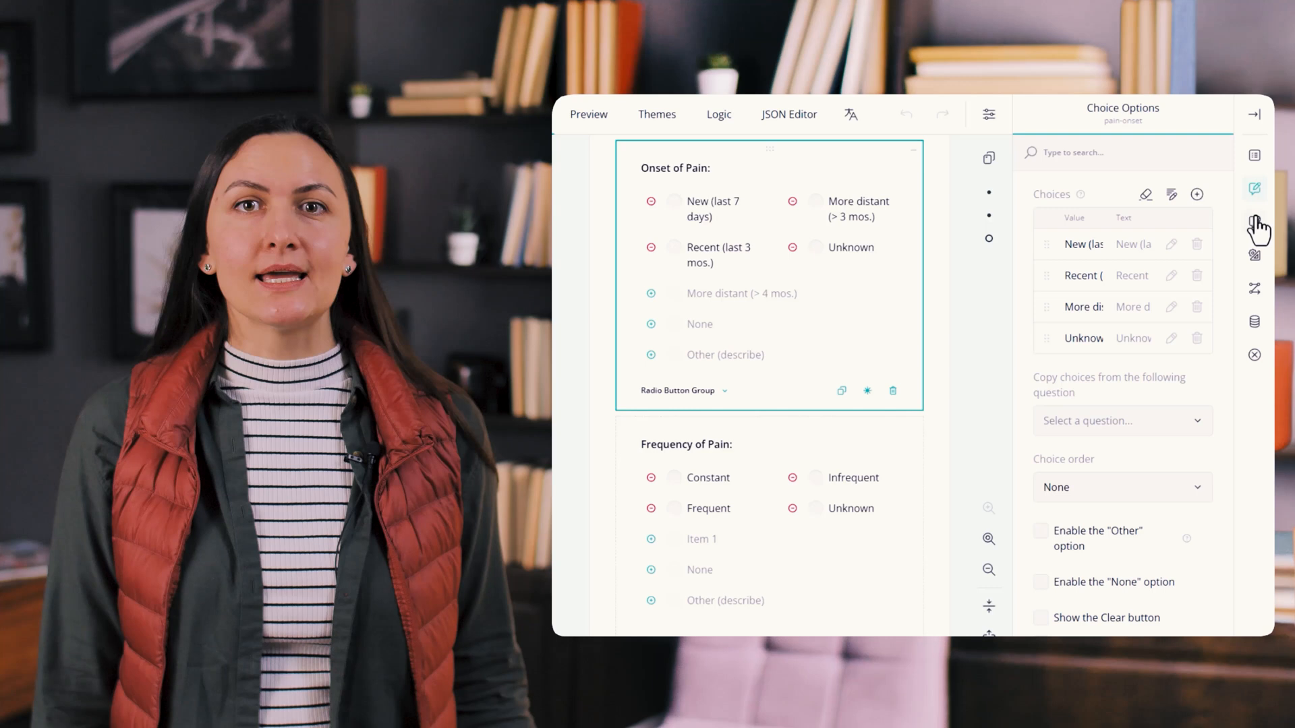
click(1253, 220)
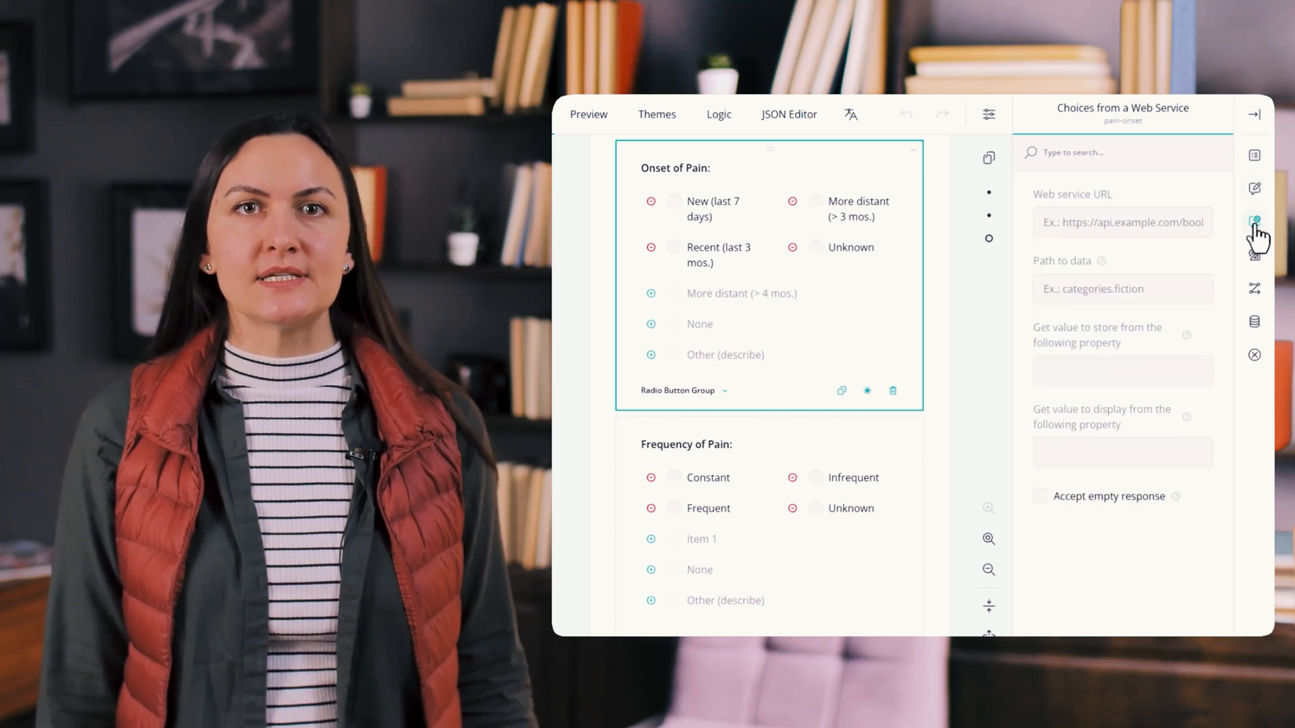
click(1253, 254)
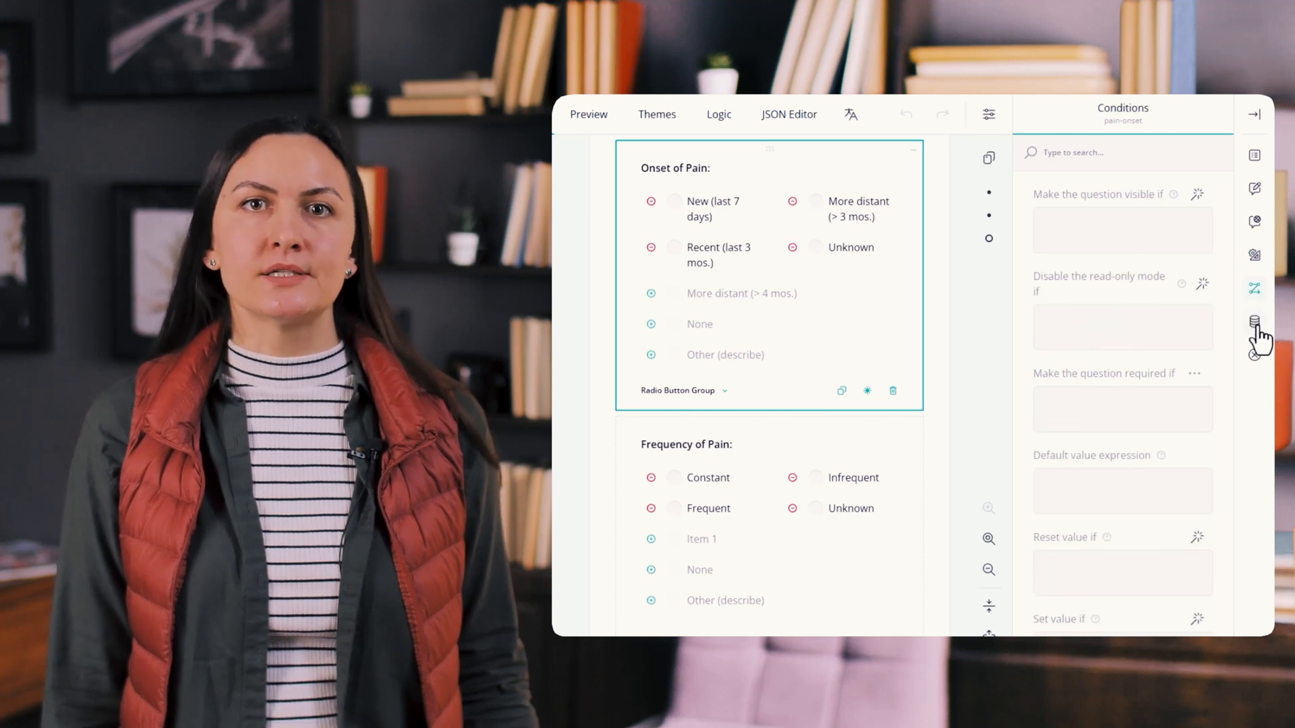
click(1254, 321)
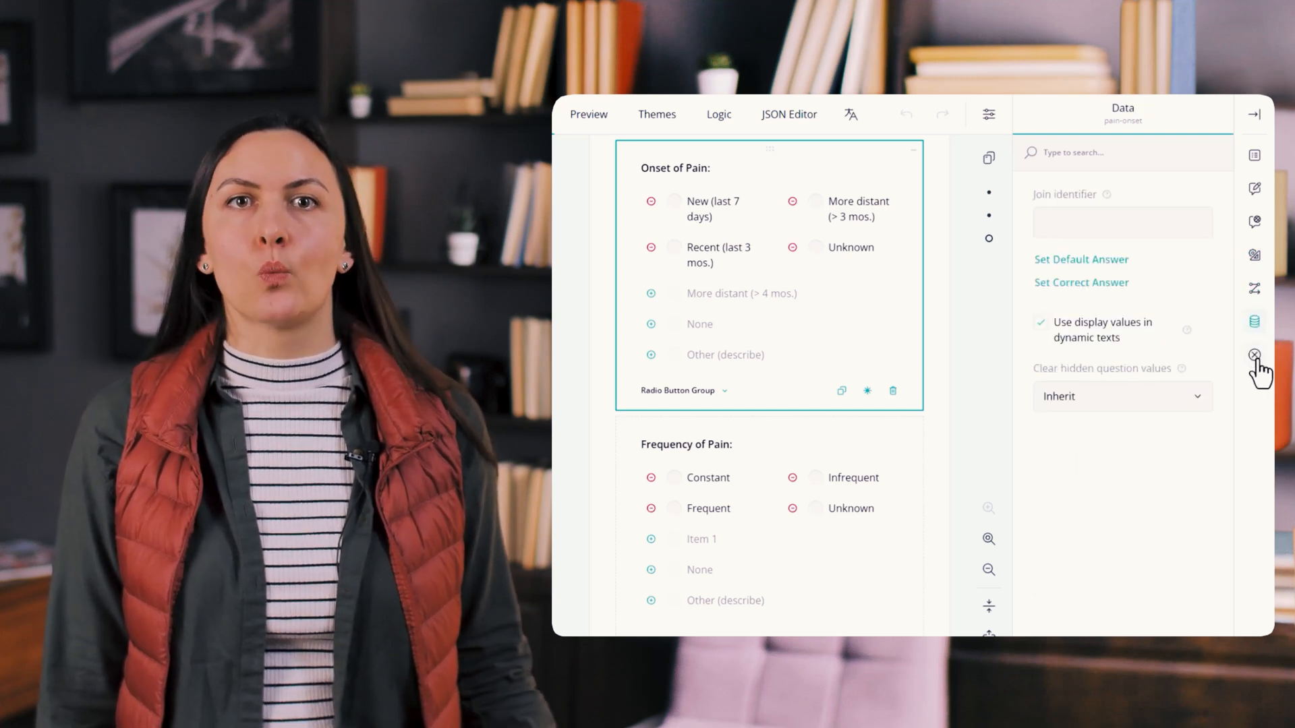
text(what)
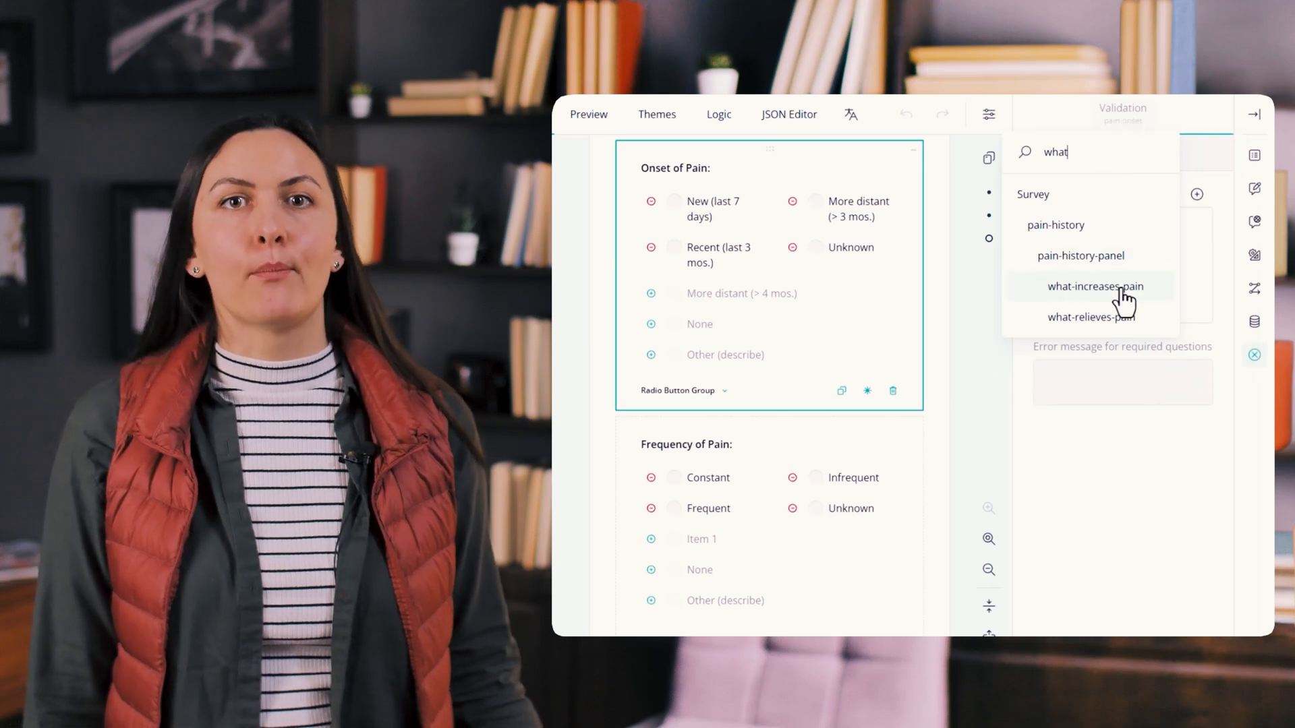
- Make what-increases-pain visible only when assessment-reason is any of MDS Admission or Readmission
click(1095, 286)
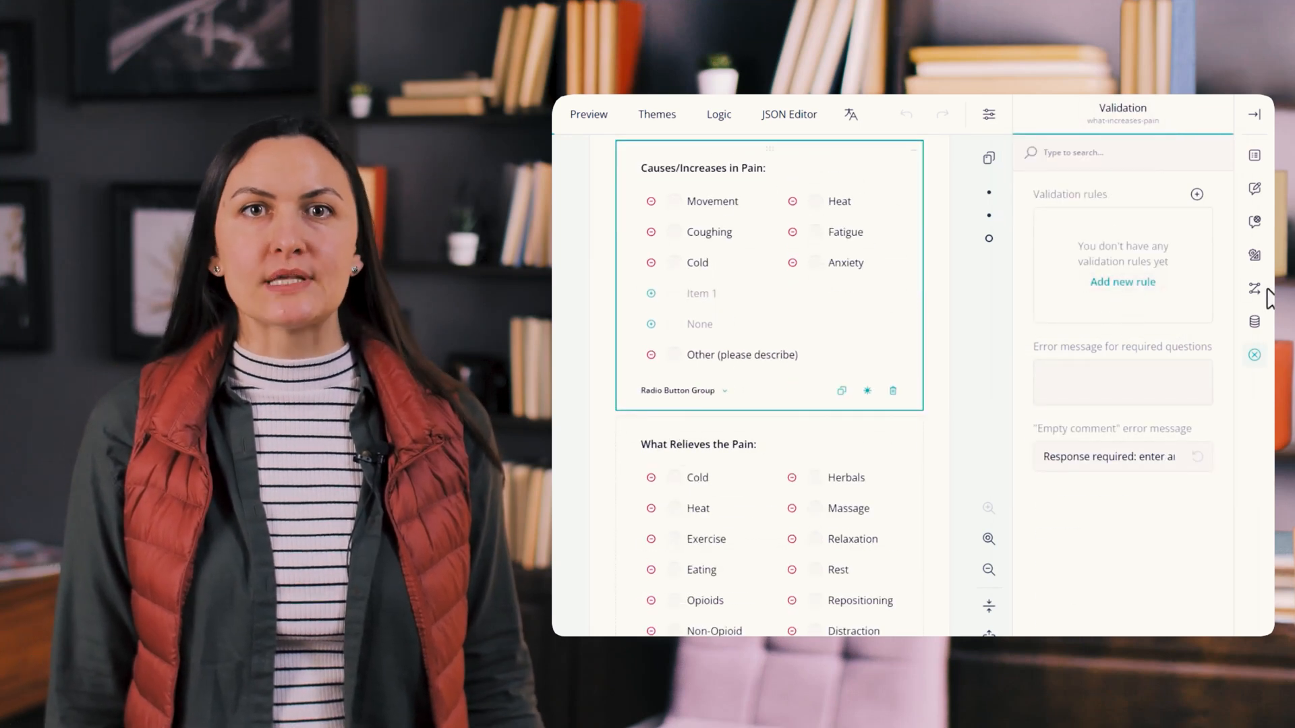
click(1253, 288)
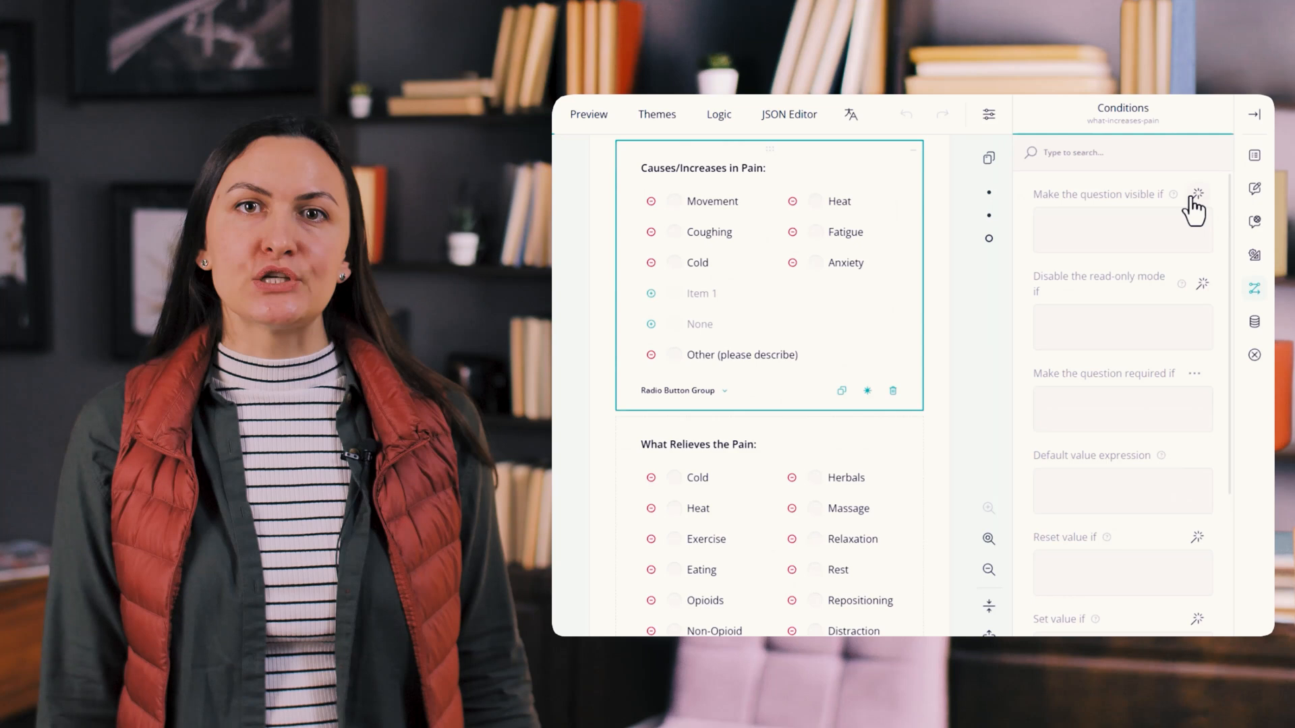
click(1196, 195)
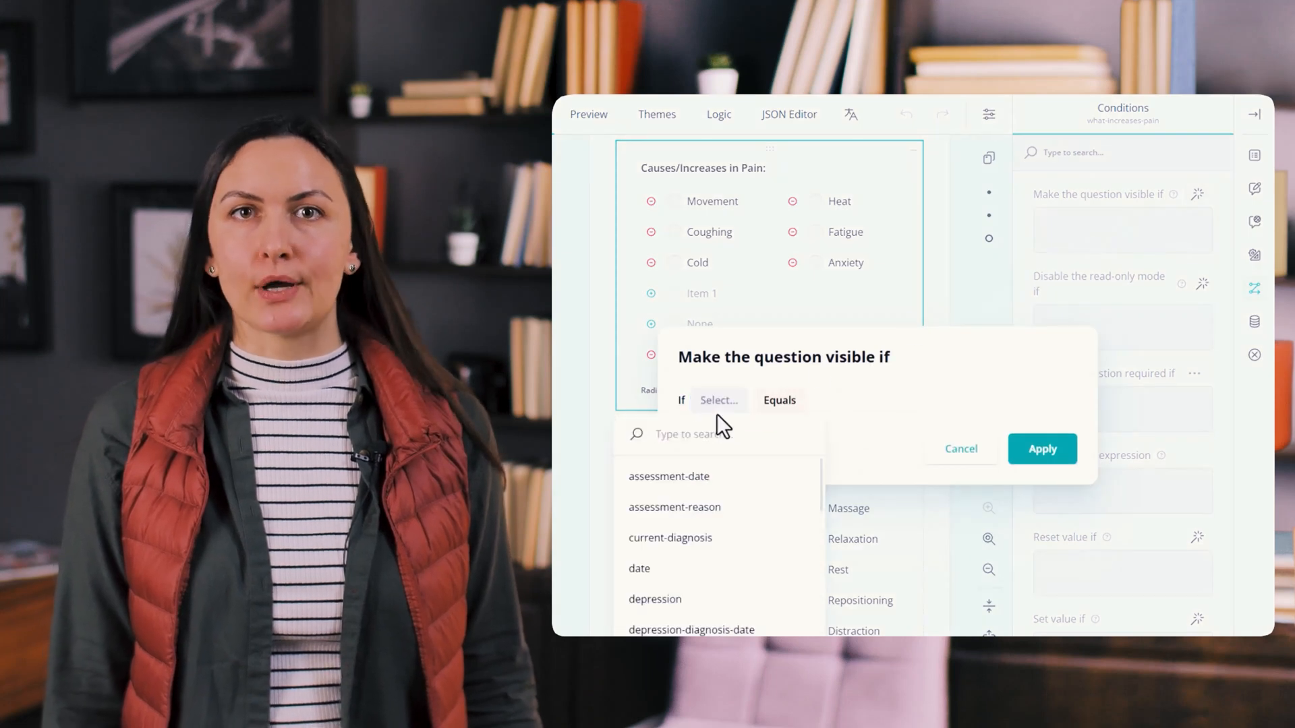
click(674, 507)
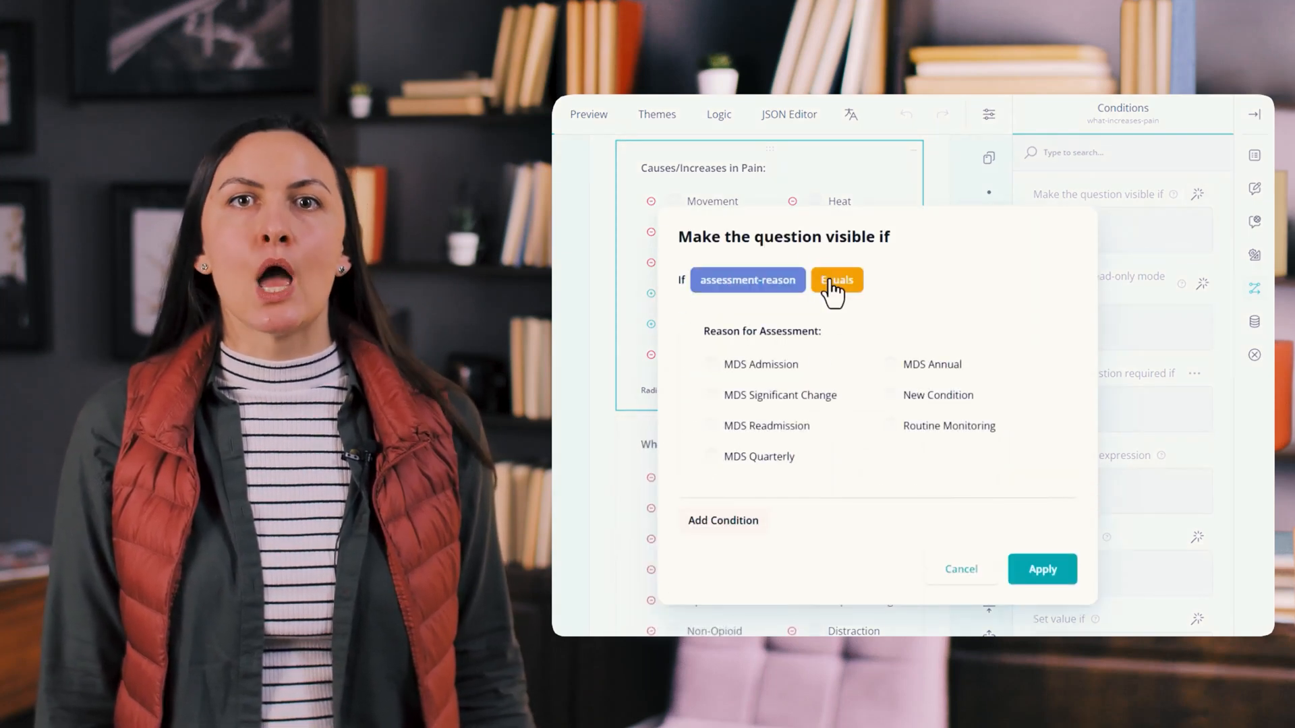
click(835, 280)
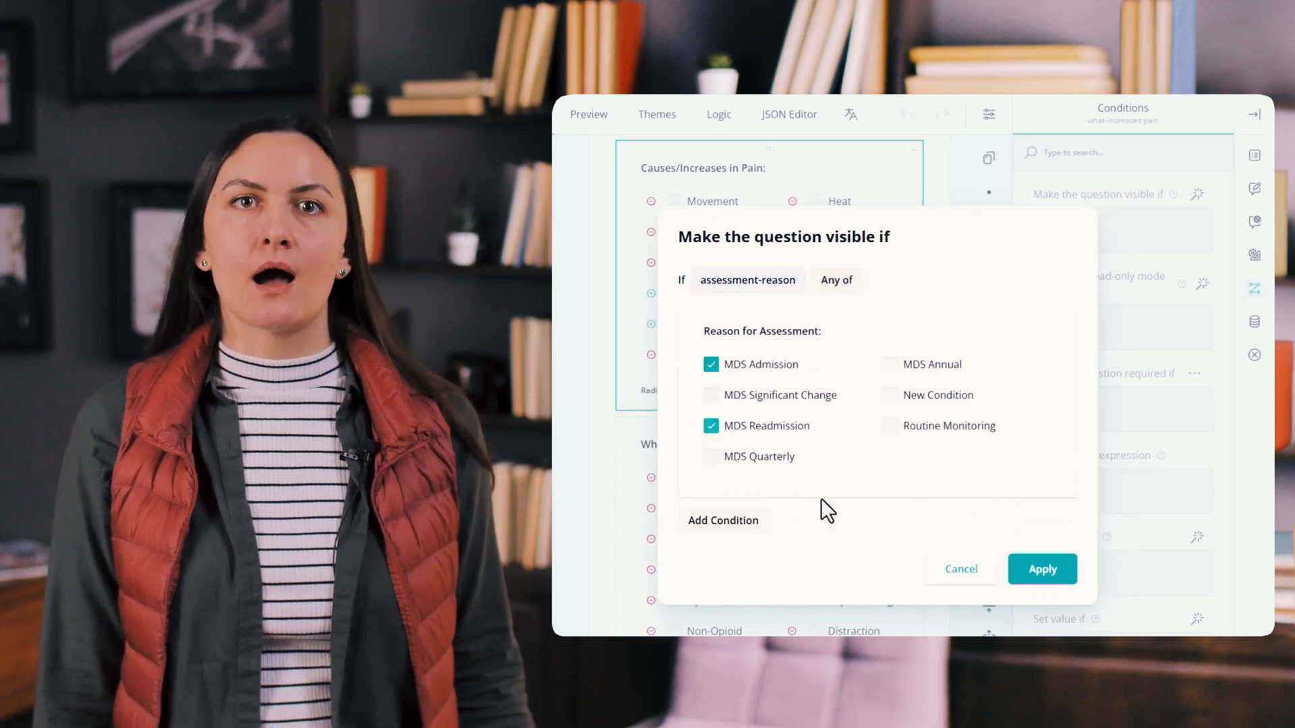
click(1042, 569)
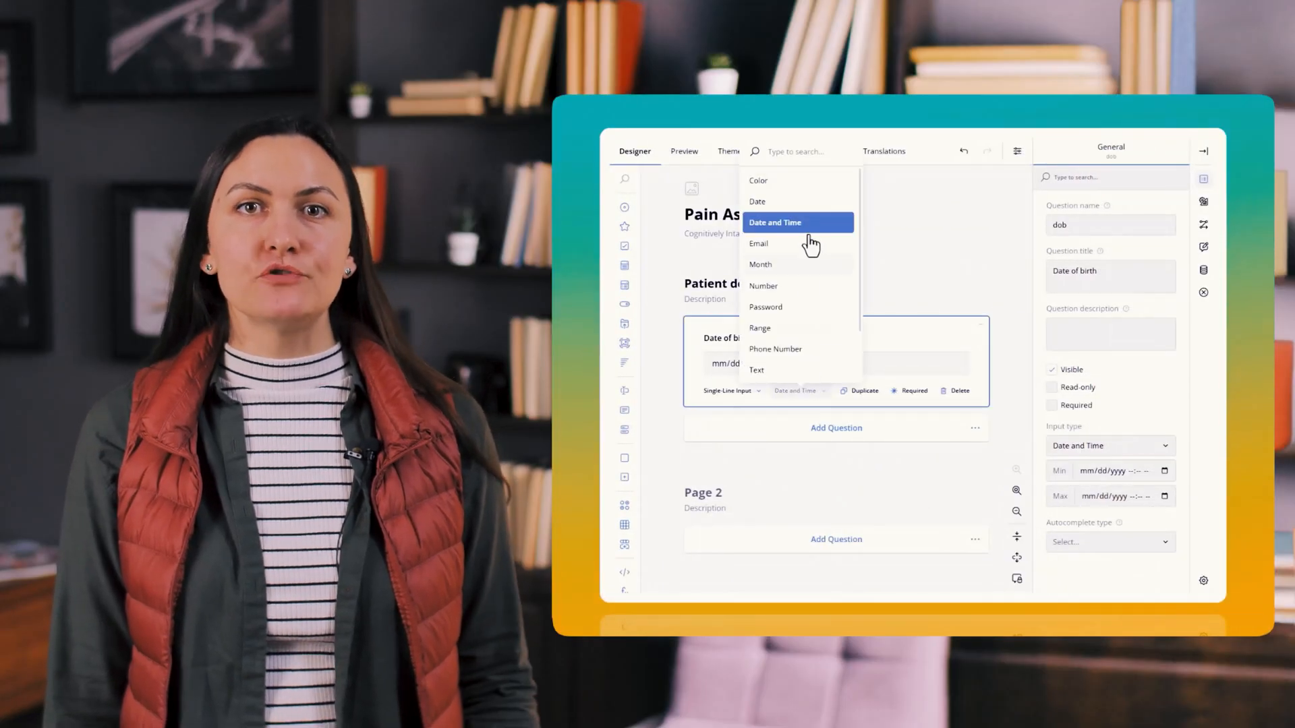
- Set Date of birth's input type to Date and view the masked Phone number field
click(757, 201)
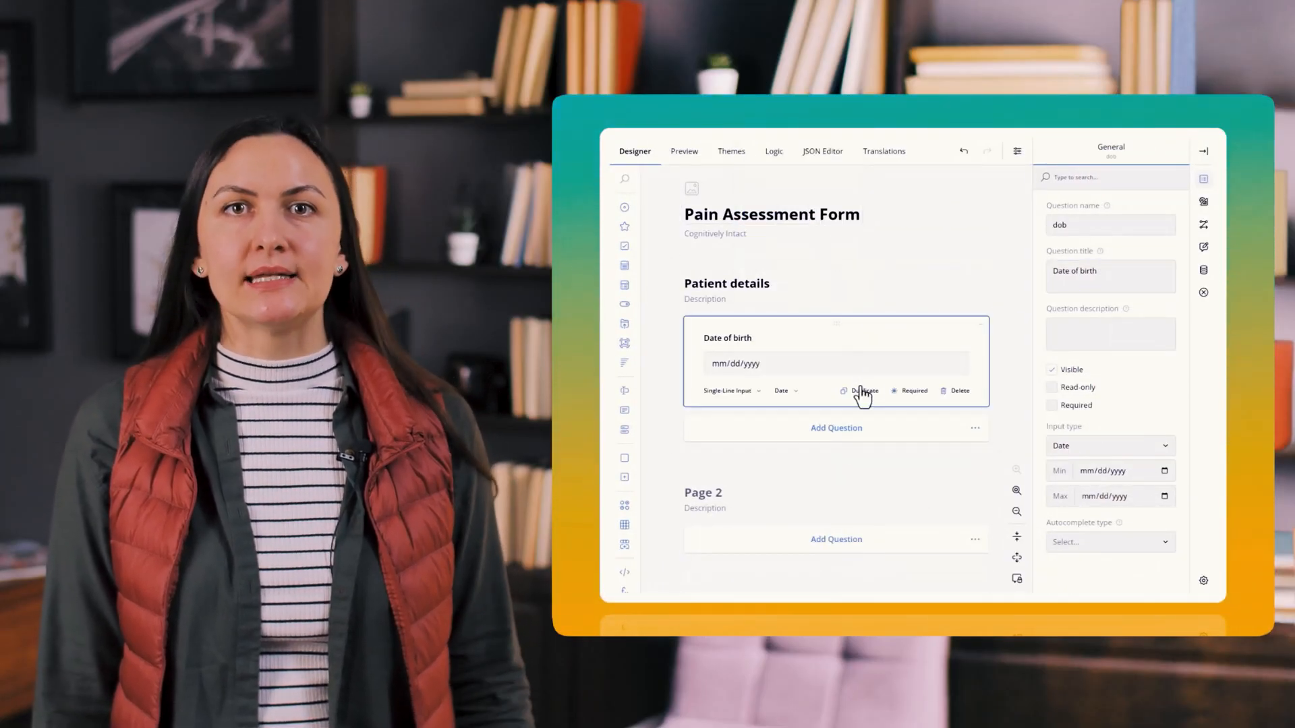
click(864, 390)
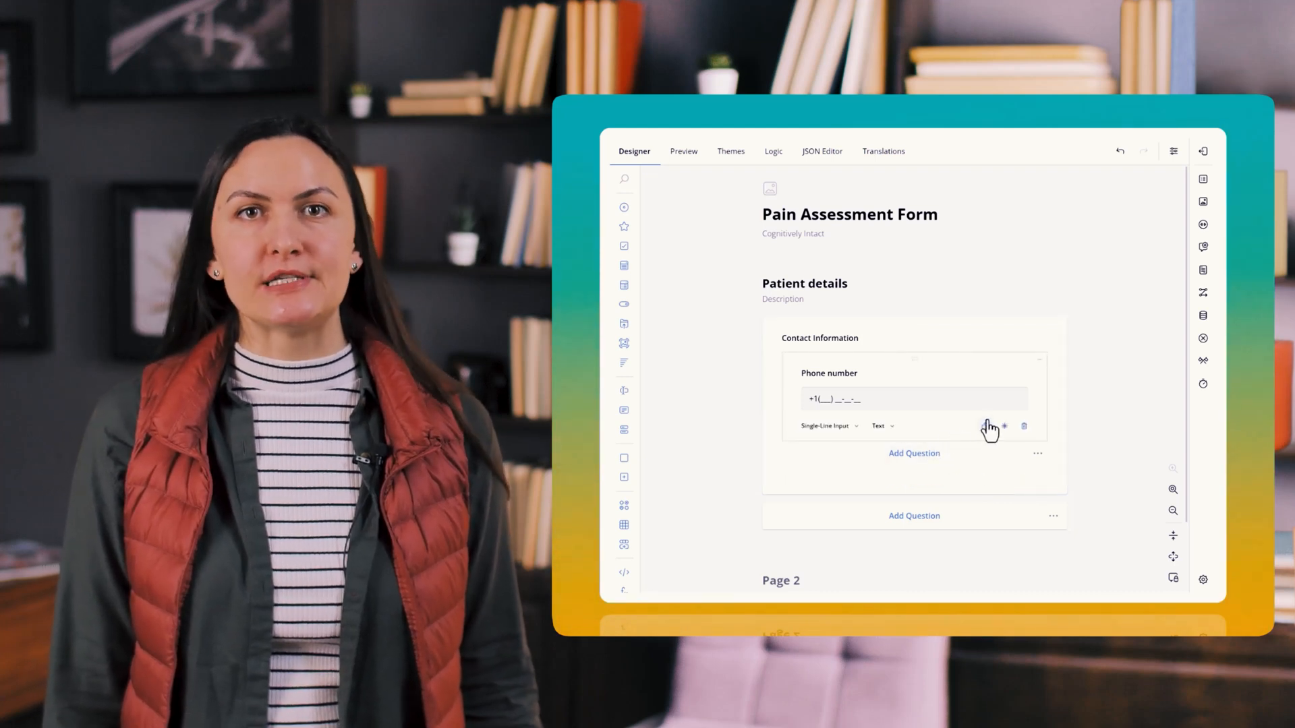
- Upload every file in the folder as supporting documents in Preview and page through the previews
click(684, 151)
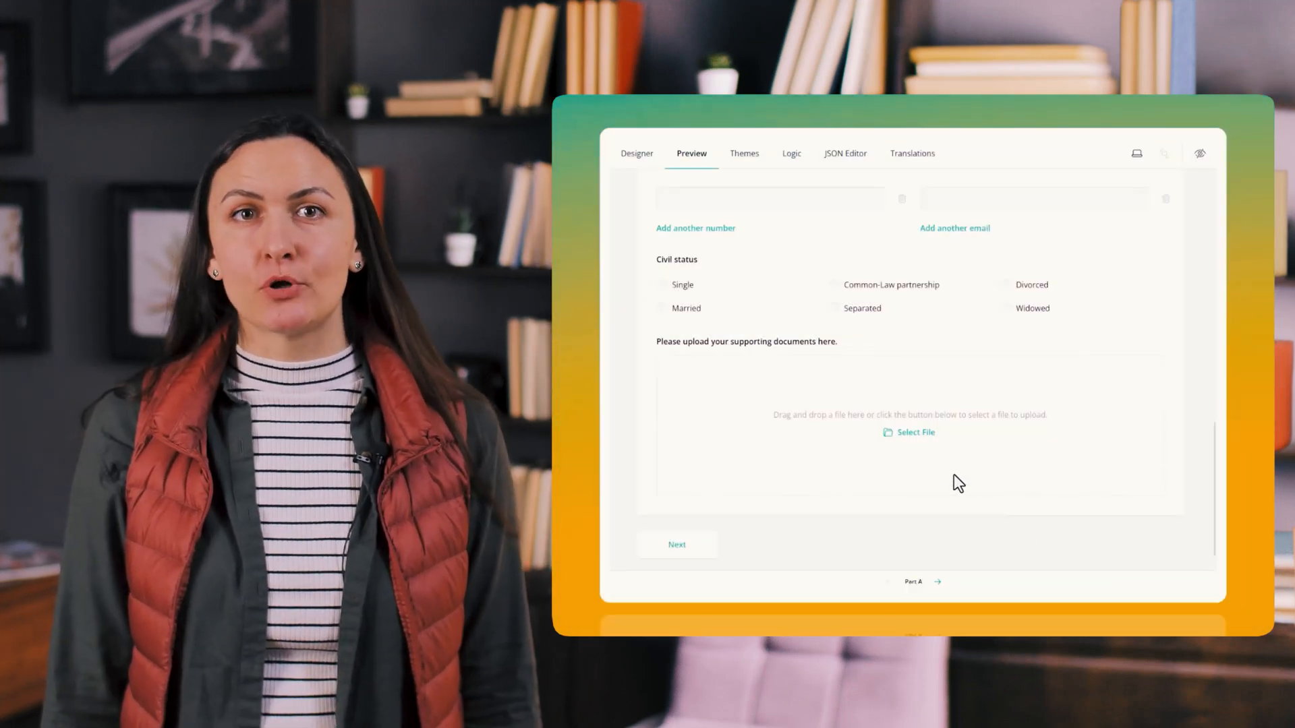
click(909, 432)
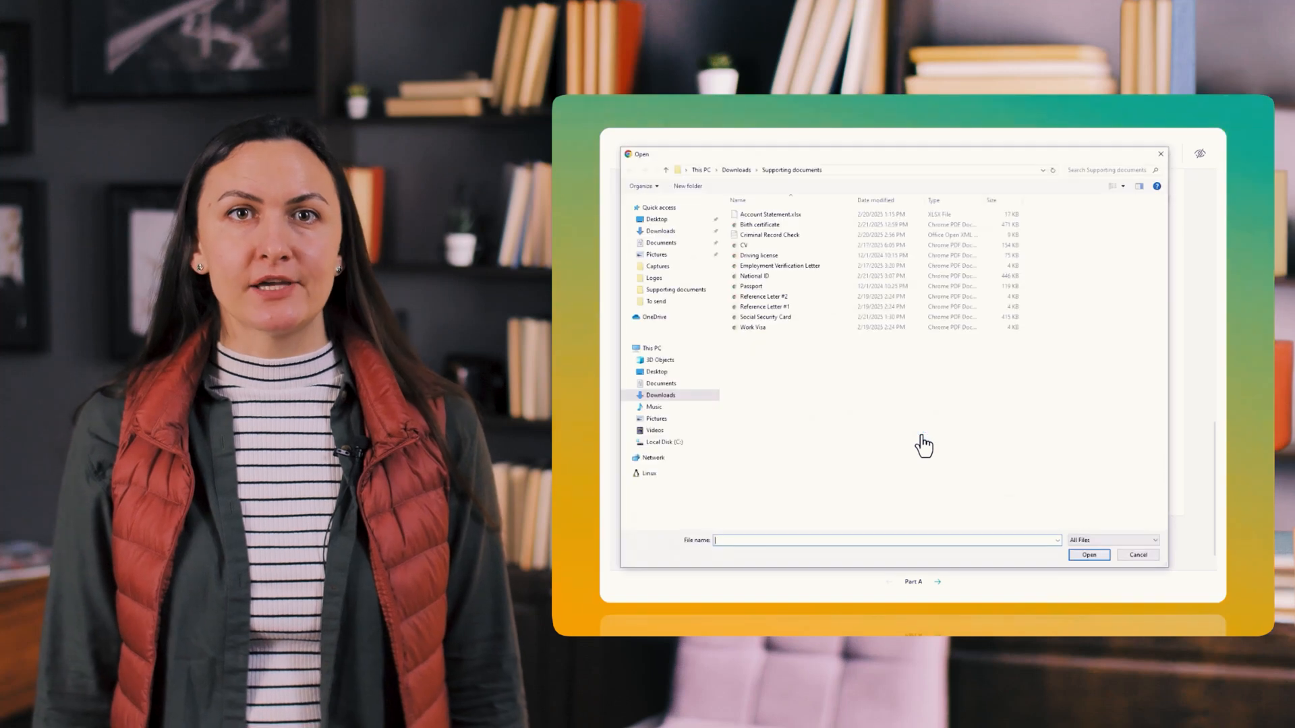
key(ctrl+a)
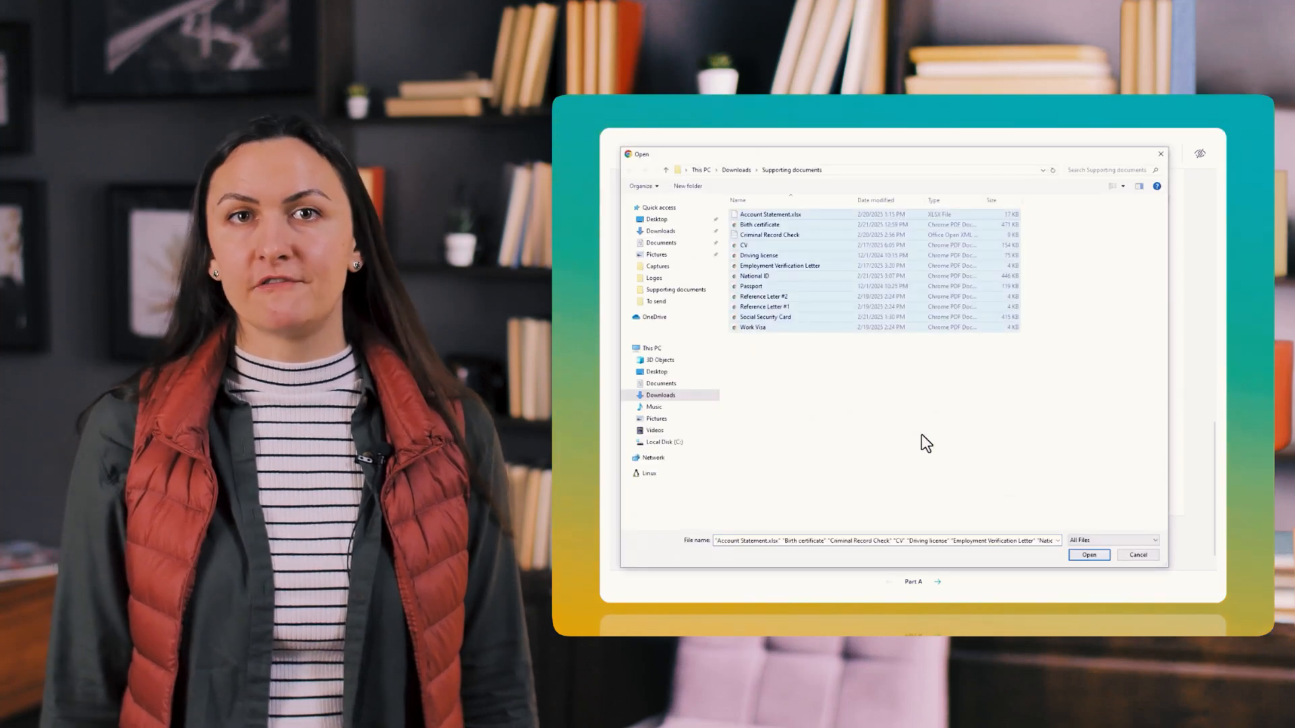
click(1088, 555)
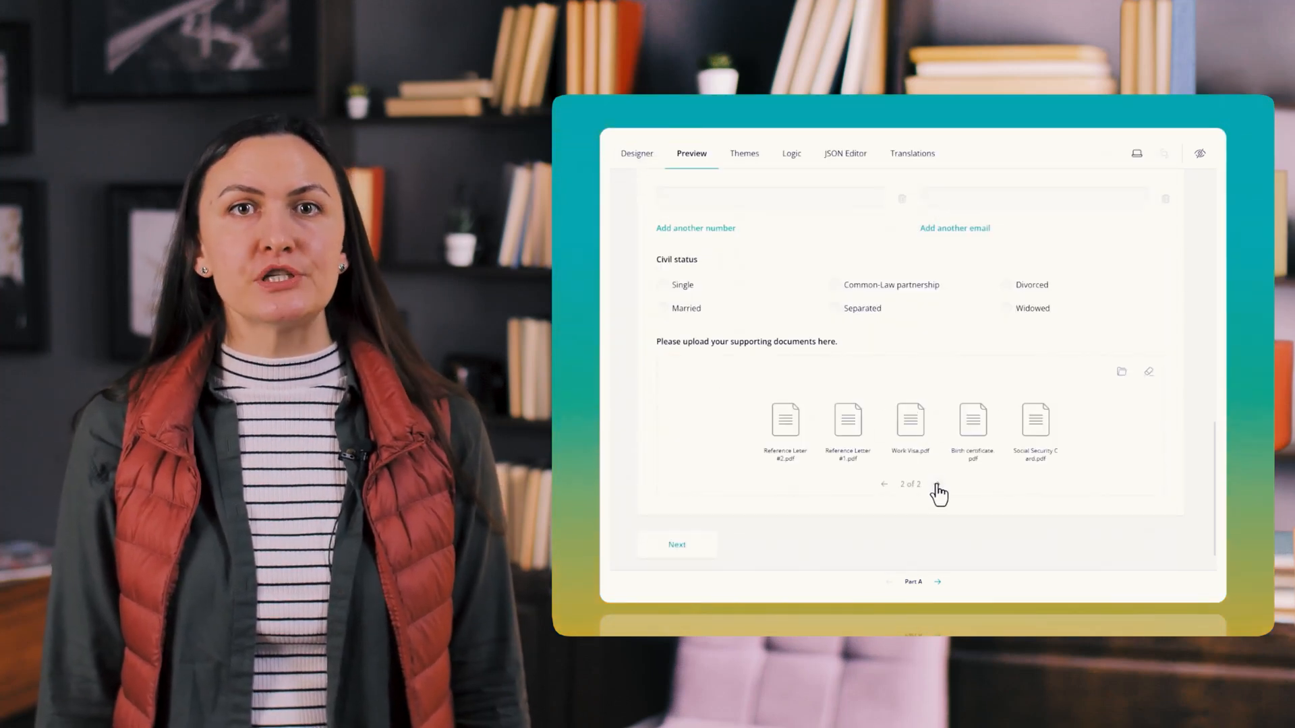
click(883, 485)
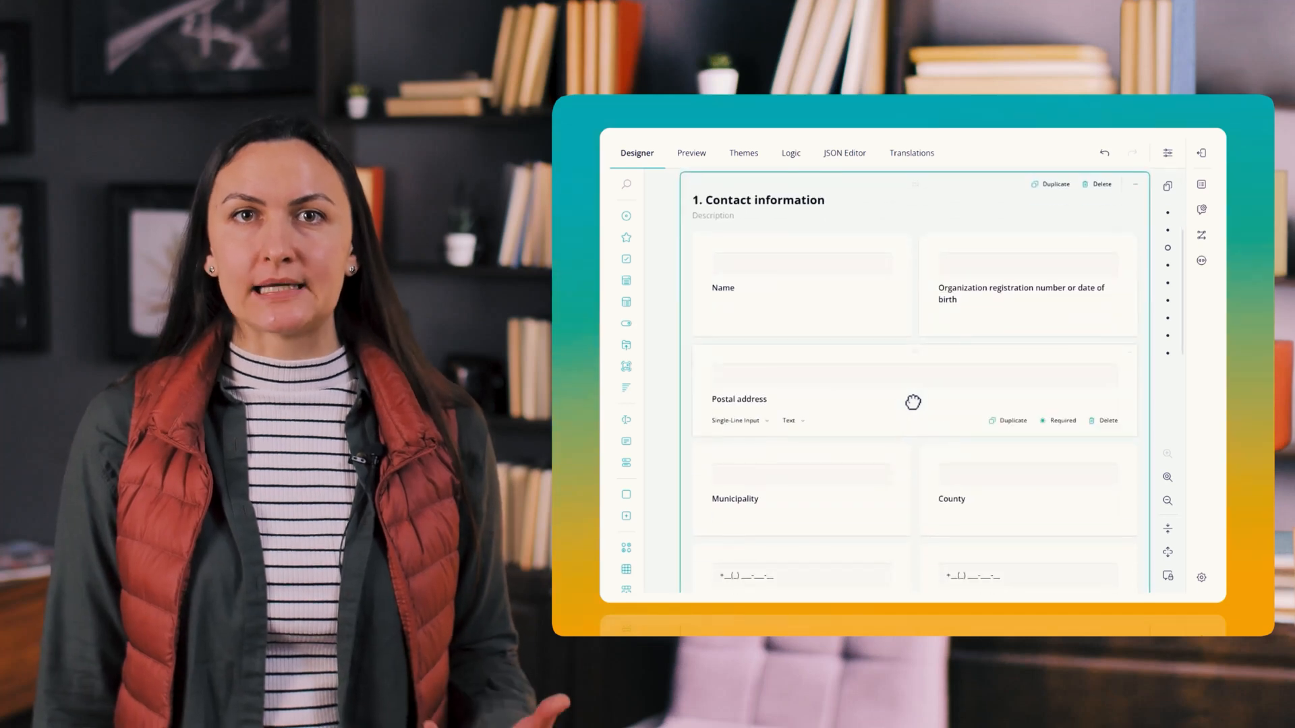
- Expand the Information about the applicant page and the Registered for VAT question to show No/Yes
scroll(up, 3)
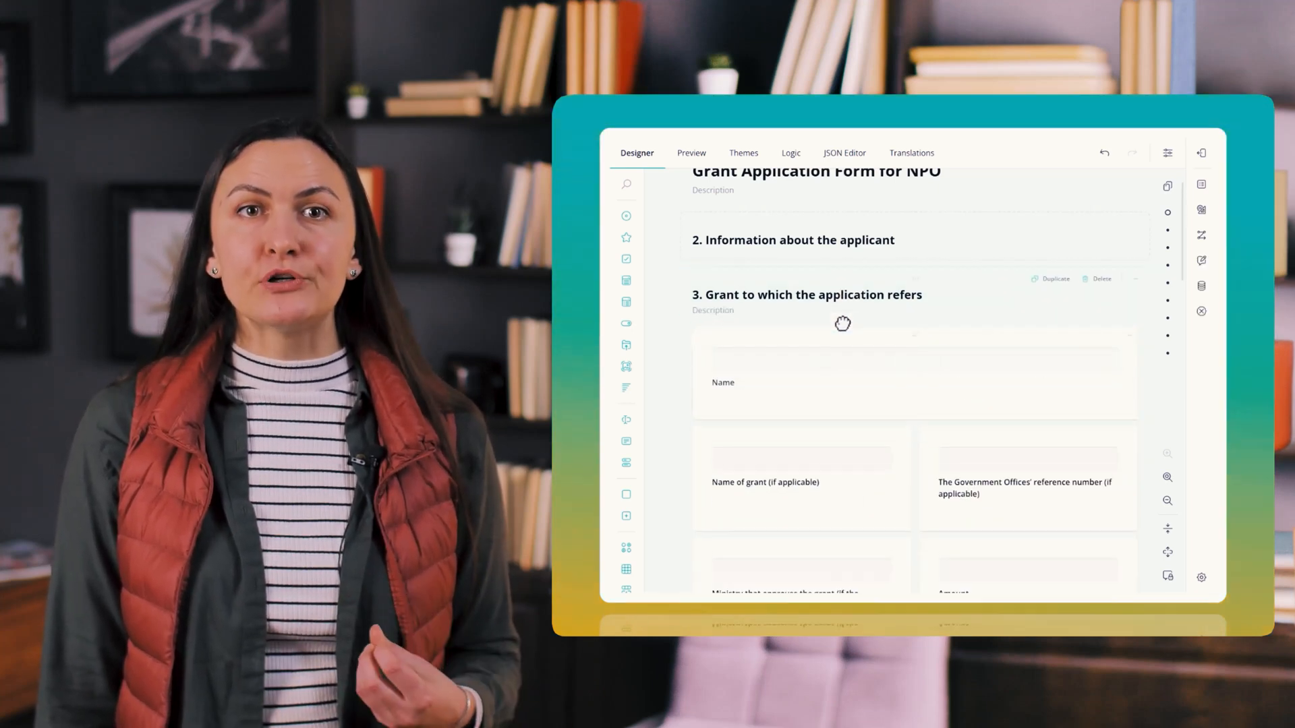
click(909, 375)
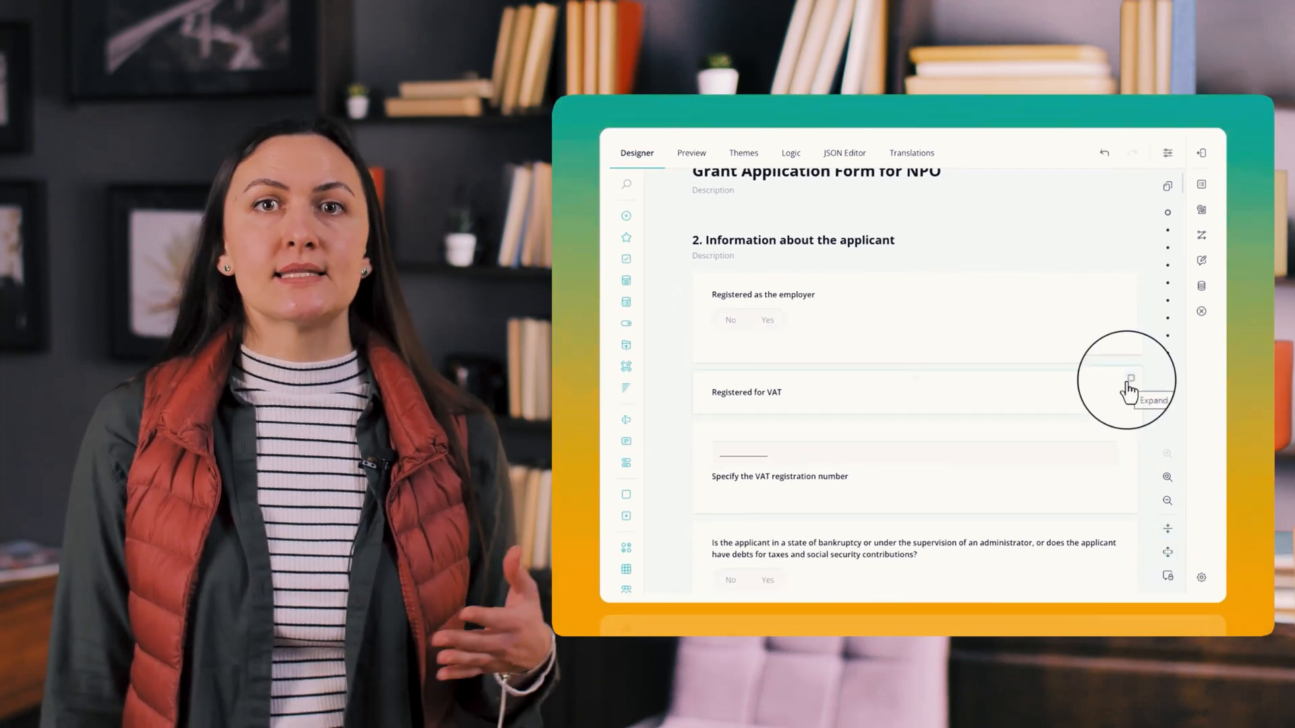
click(1126, 392)
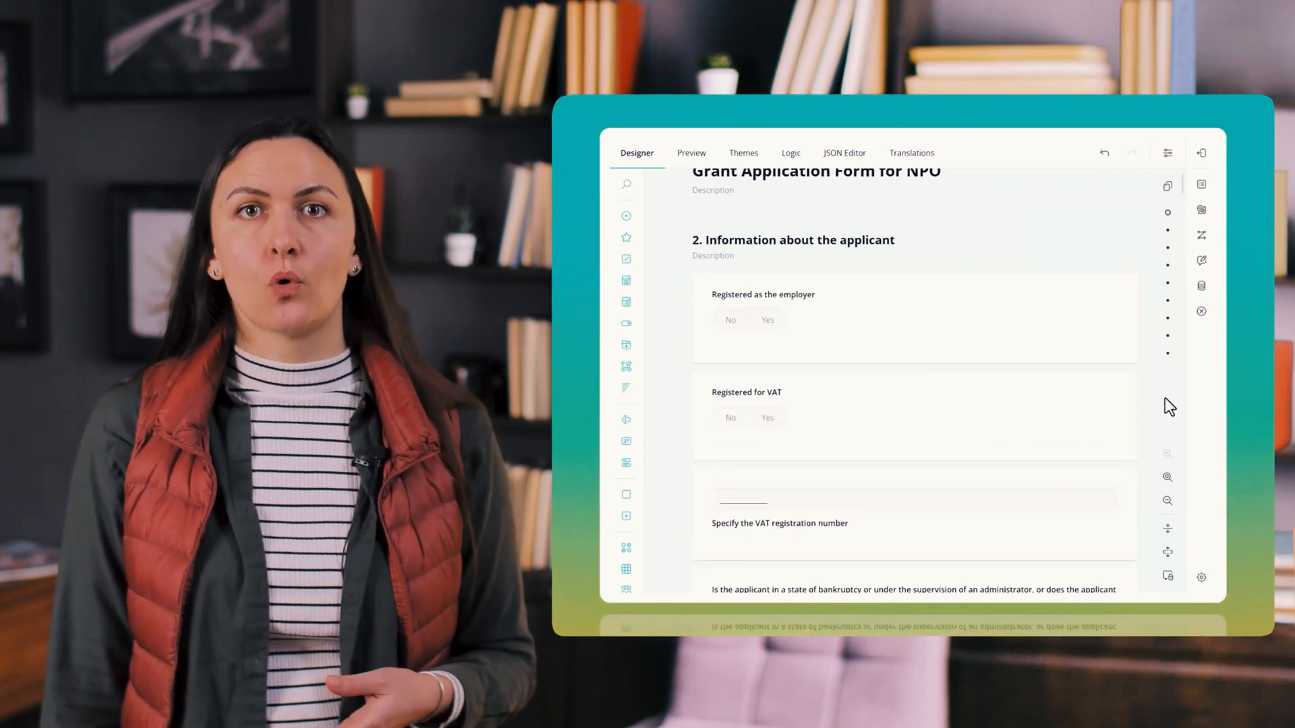